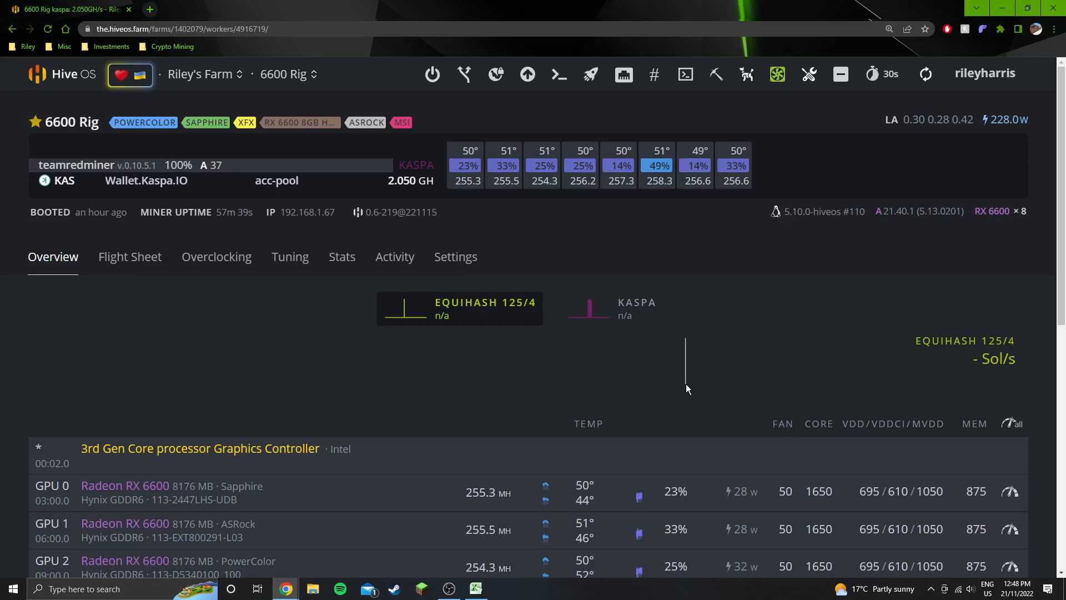
pyautogui.moveTo(467, 220)
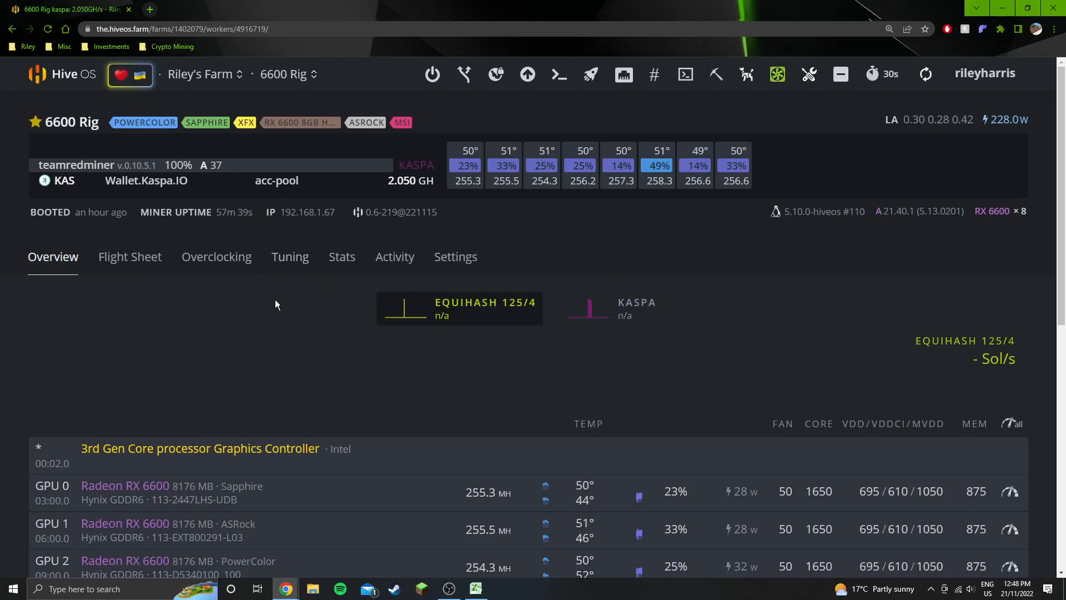
pyautogui.moveTo(747, 302)
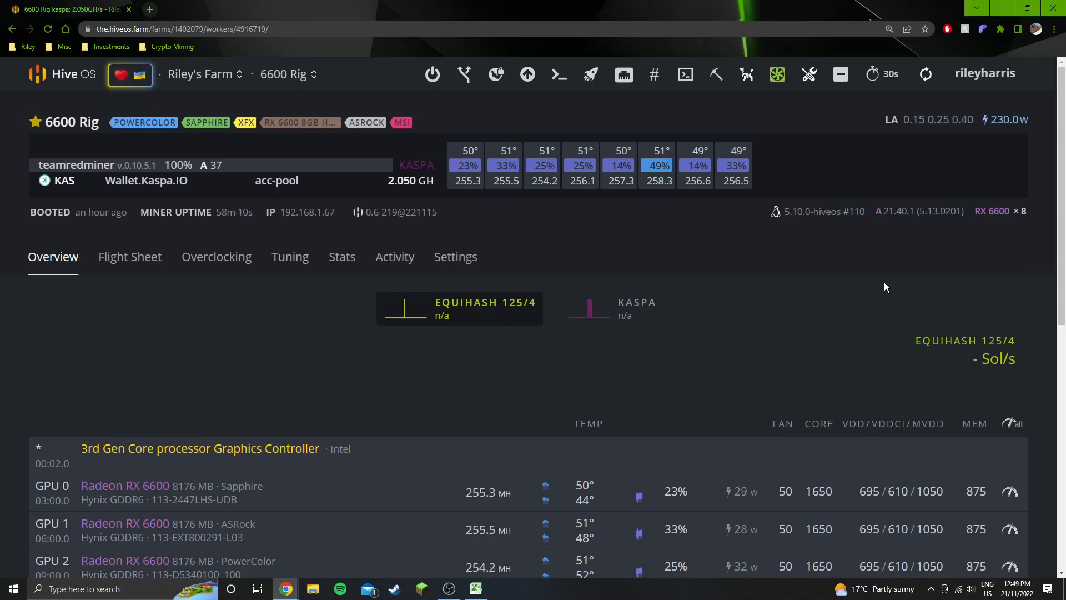
pyautogui.moveTo(727, 282)
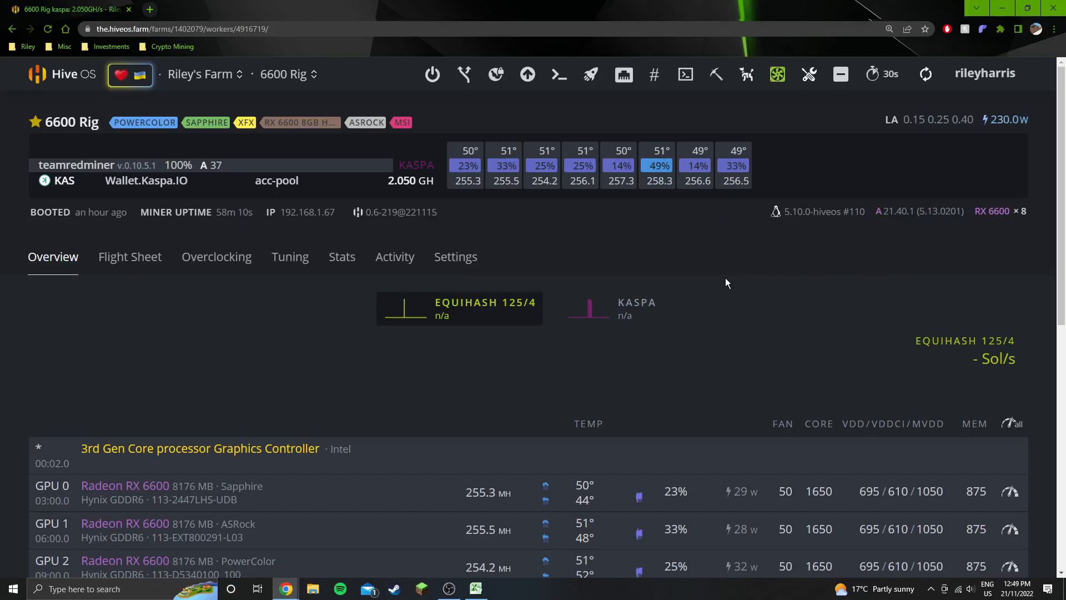
# Bring up the rig's Worker Commands window listing the pp_dpm_mclk reset commands
pyautogui.click(746, 74)
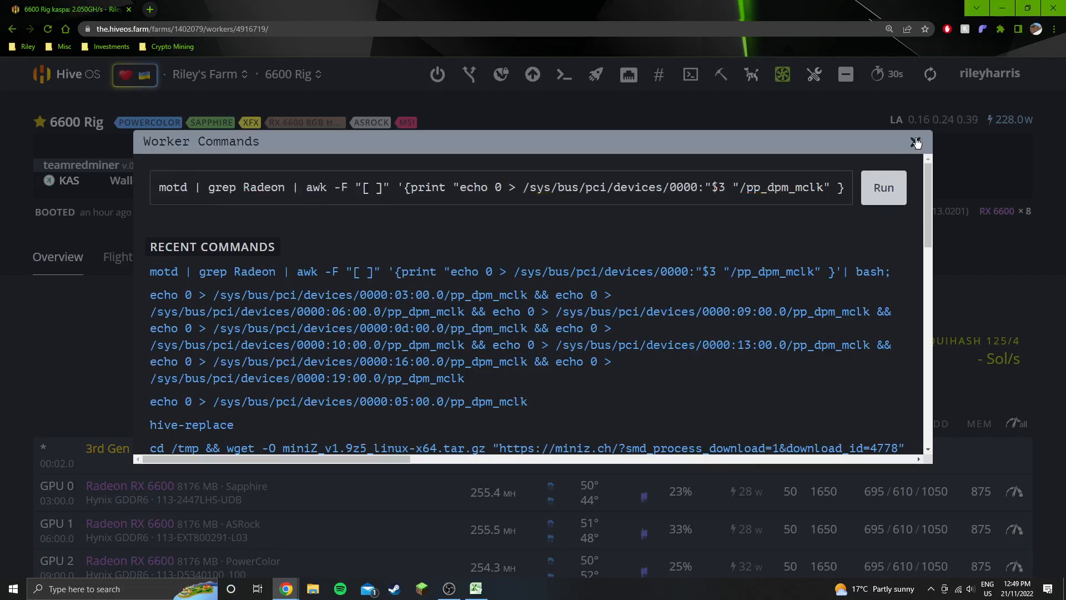
# Close the command window and return to the 6600 Rig overview showing 2.050 GH on Kaspa
pyautogui.click(916, 141)
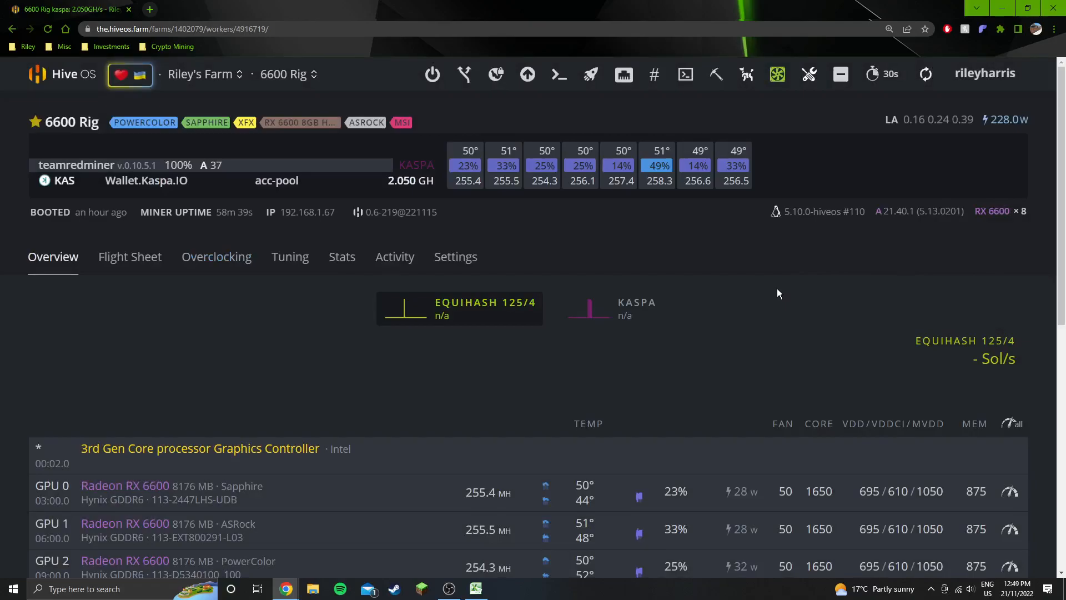
pyautogui.moveTo(559, 74)
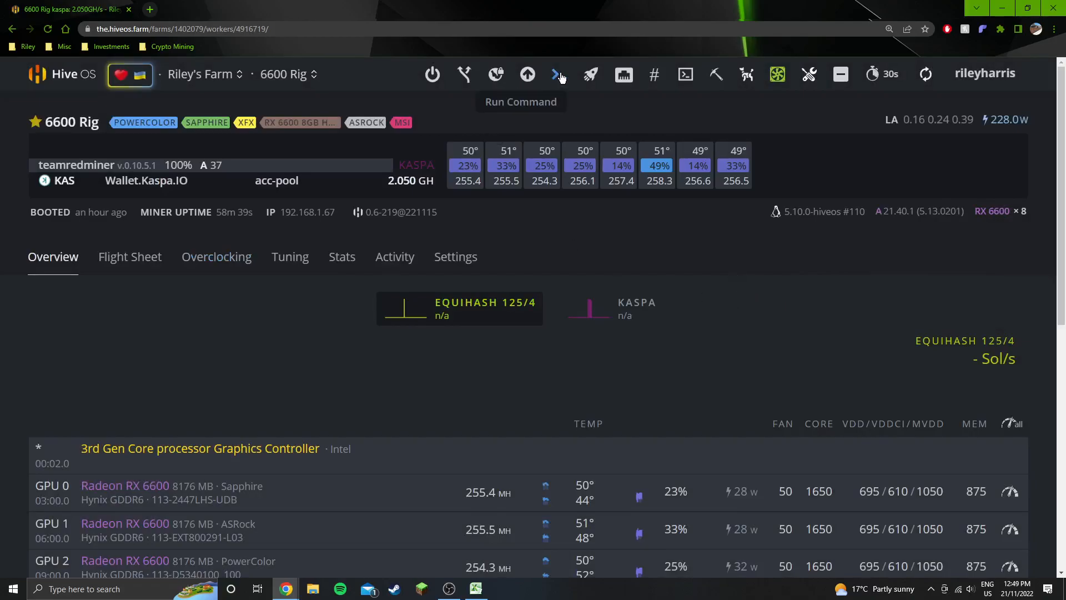
pyautogui.moveTo(455, 302)
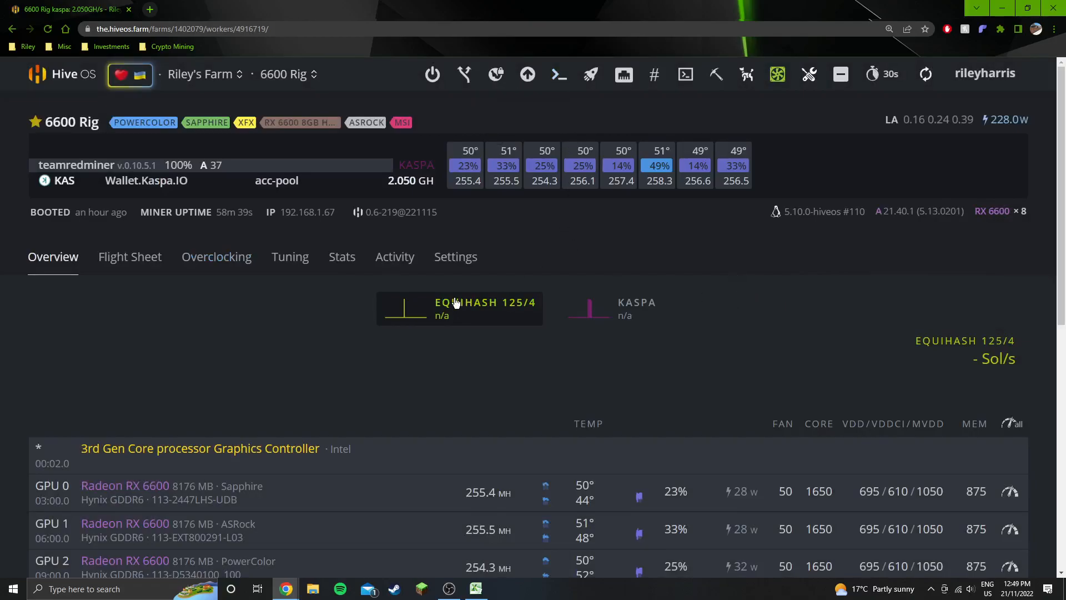
pyautogui.moveTo(532, 245)
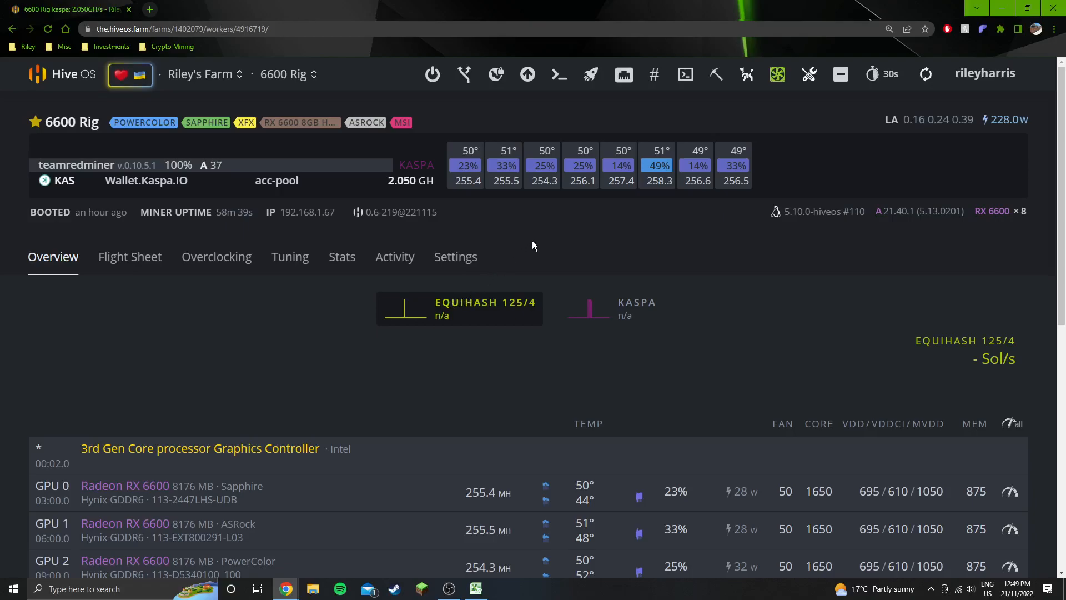
pyautogui.click(714, 75)
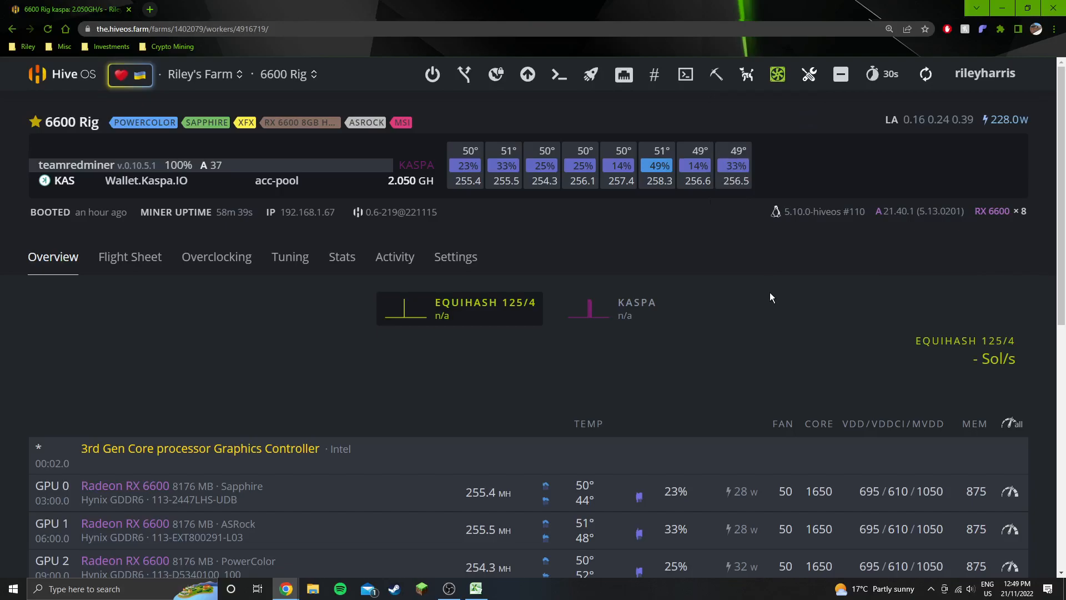
pyautogui.moveTo(766, 292)
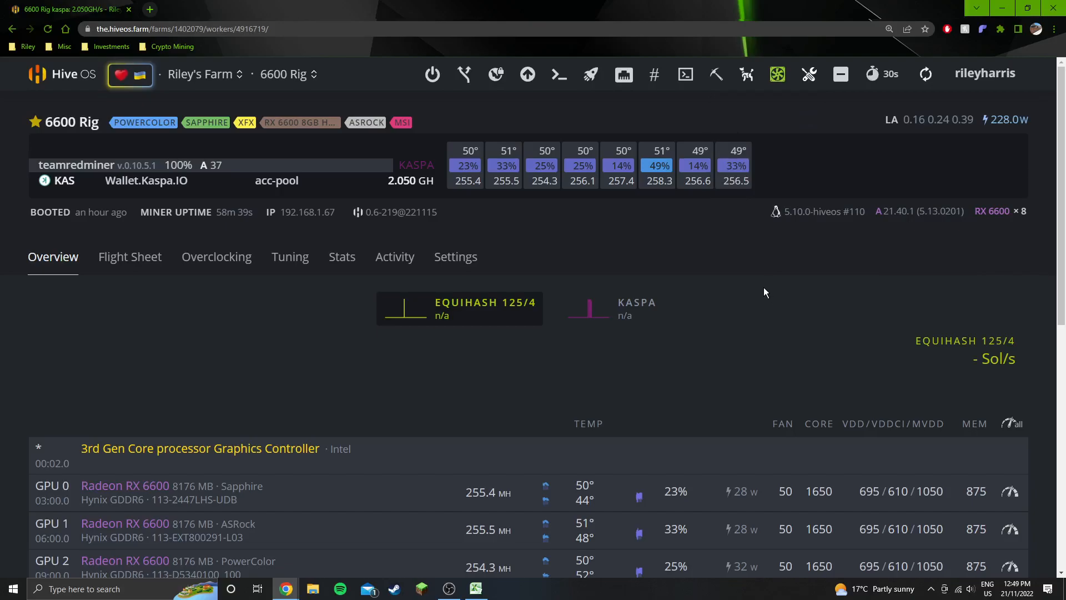
pyautogui.moveTo(714, 292)
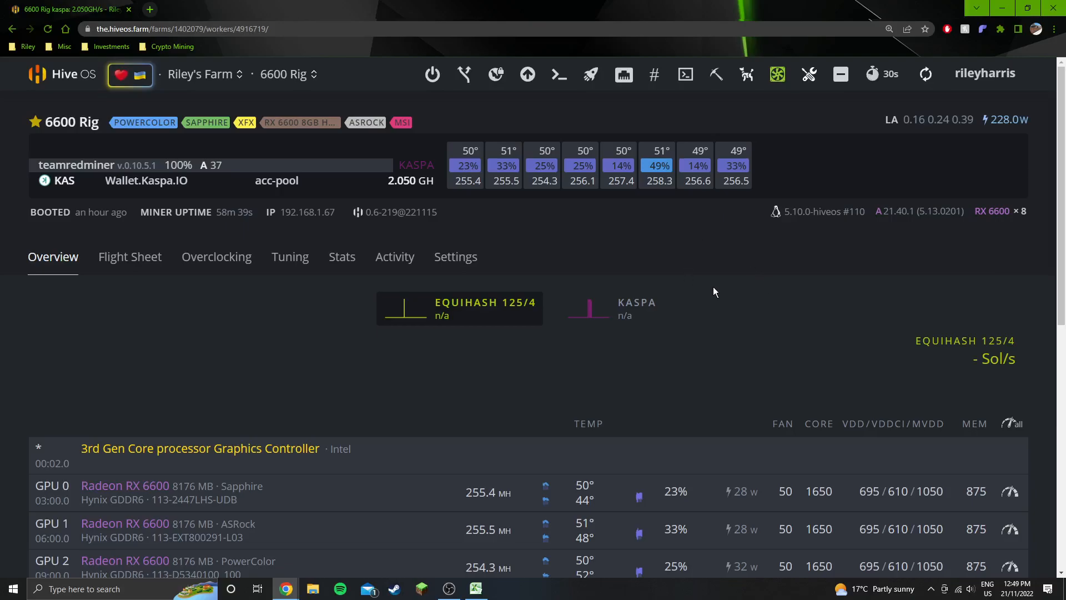
pyautogui.moveTo(714, 291)
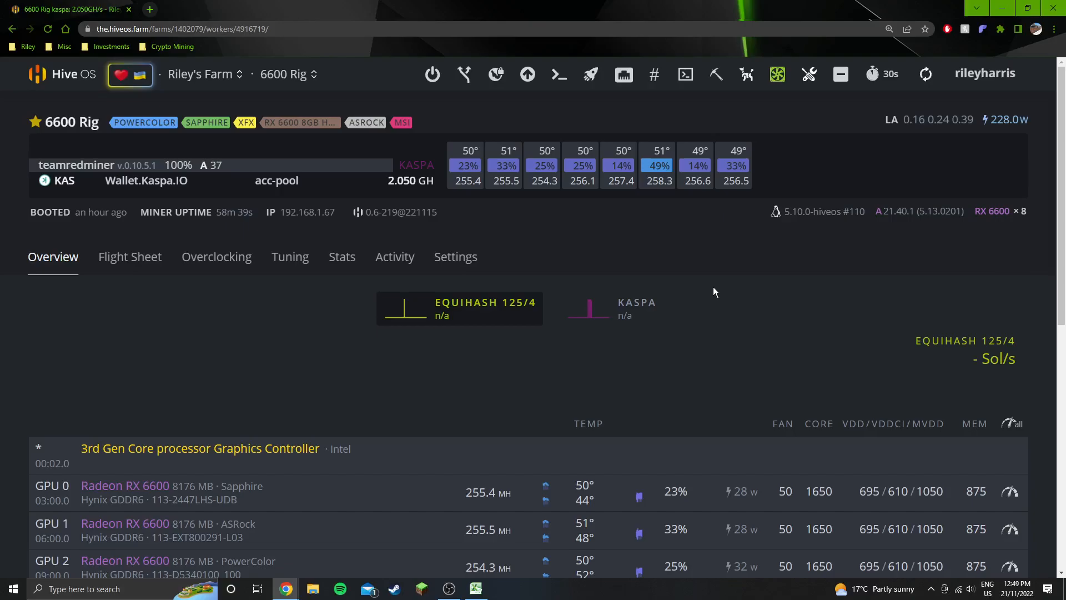
pyautogui.moveTo(758, 343)
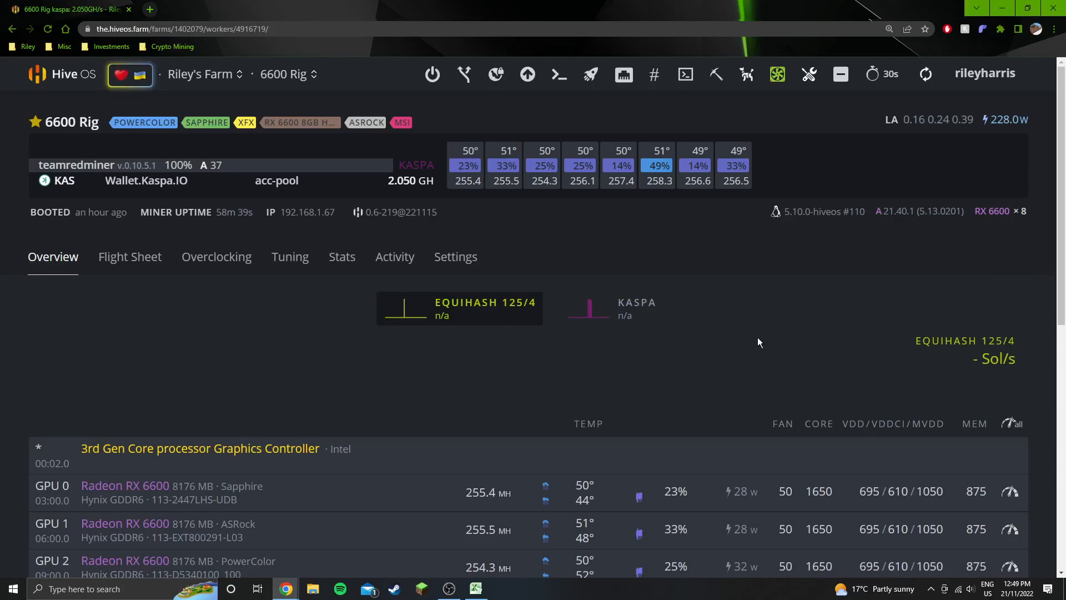
pyautogui.scroll(-3)
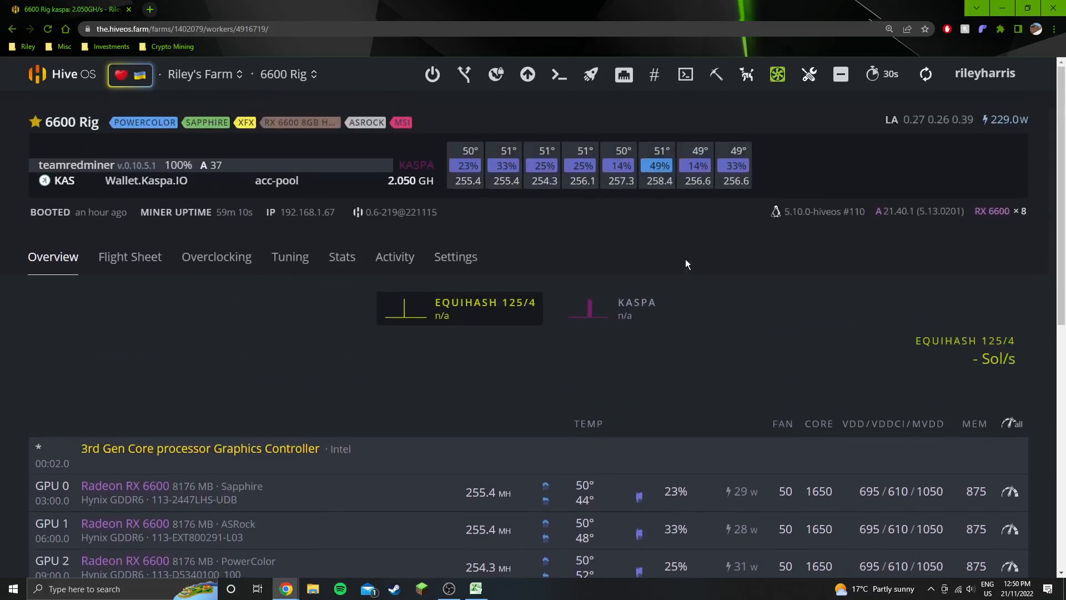
pyautogui.moveTo(766, 346)
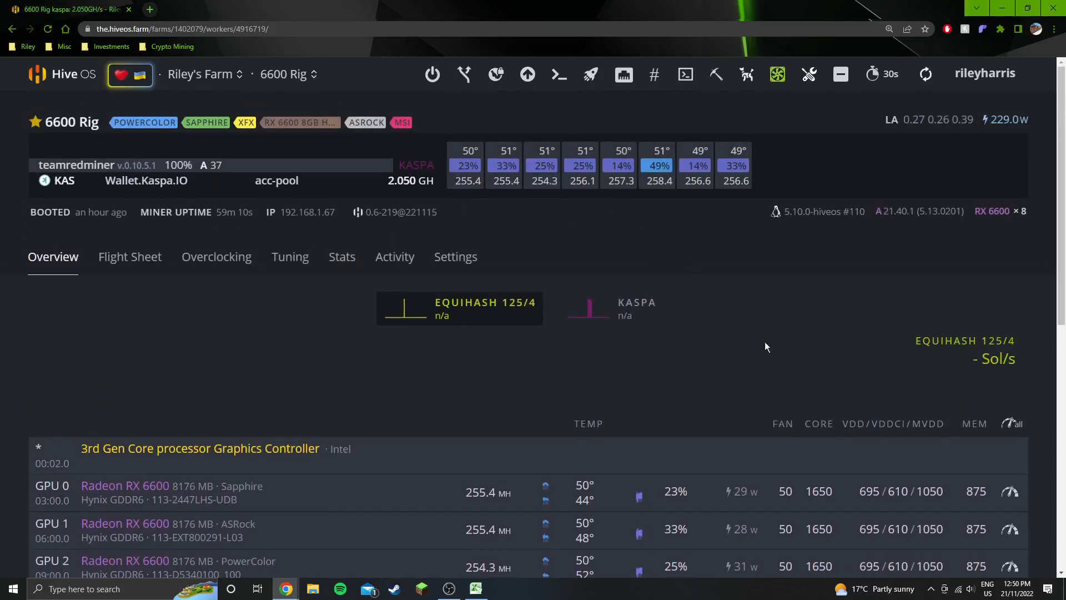
pyautogui.moveTo(673, 281)
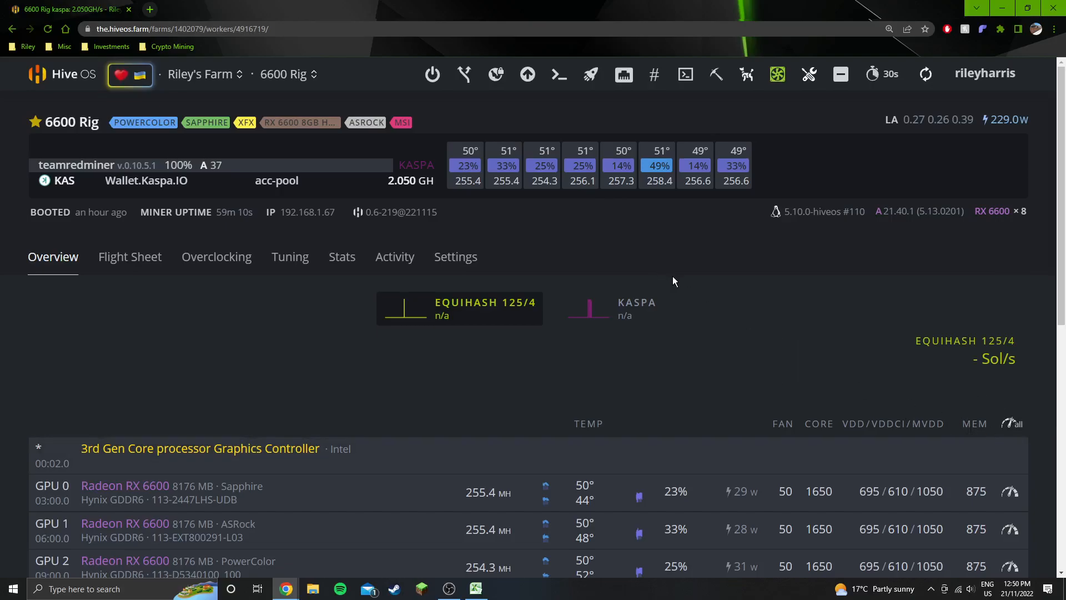
pyautogui.moveTo(800, 411)
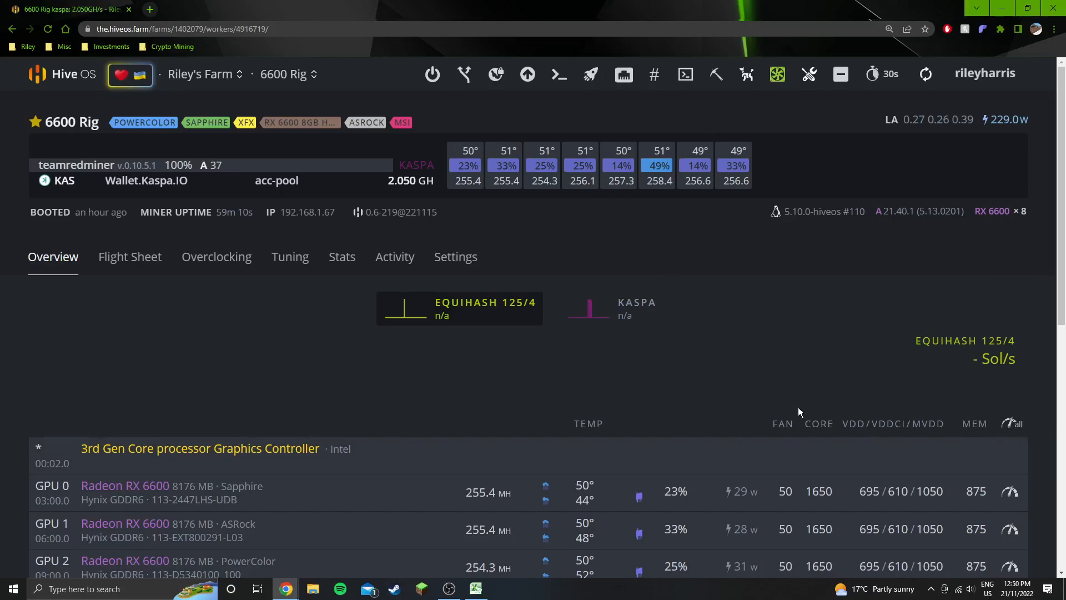
pyautogui.moveTo(676, 222)
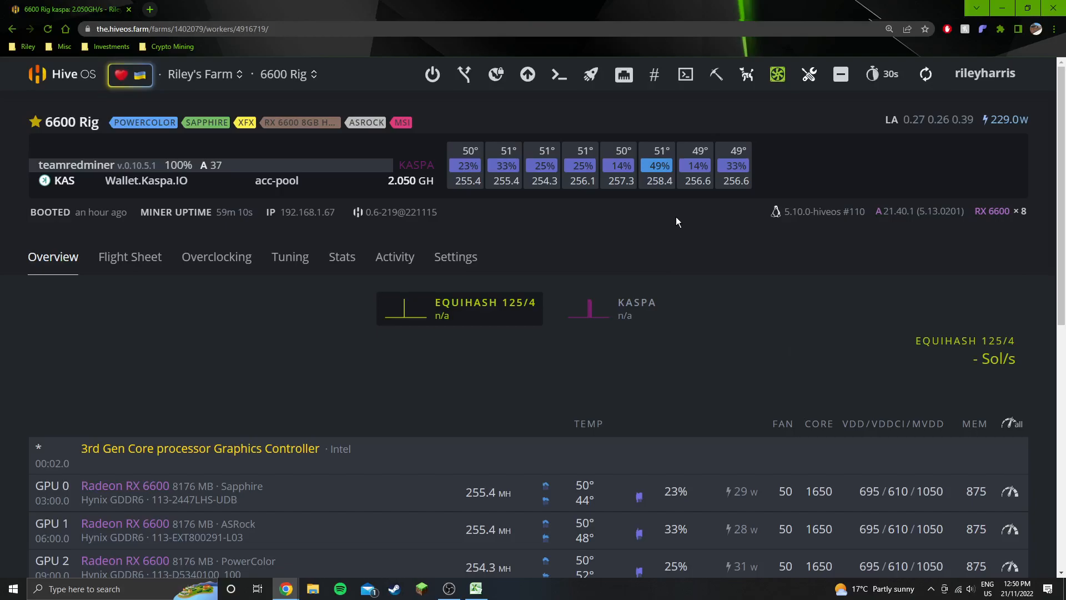
pyautogui.moveTo(364, 5)
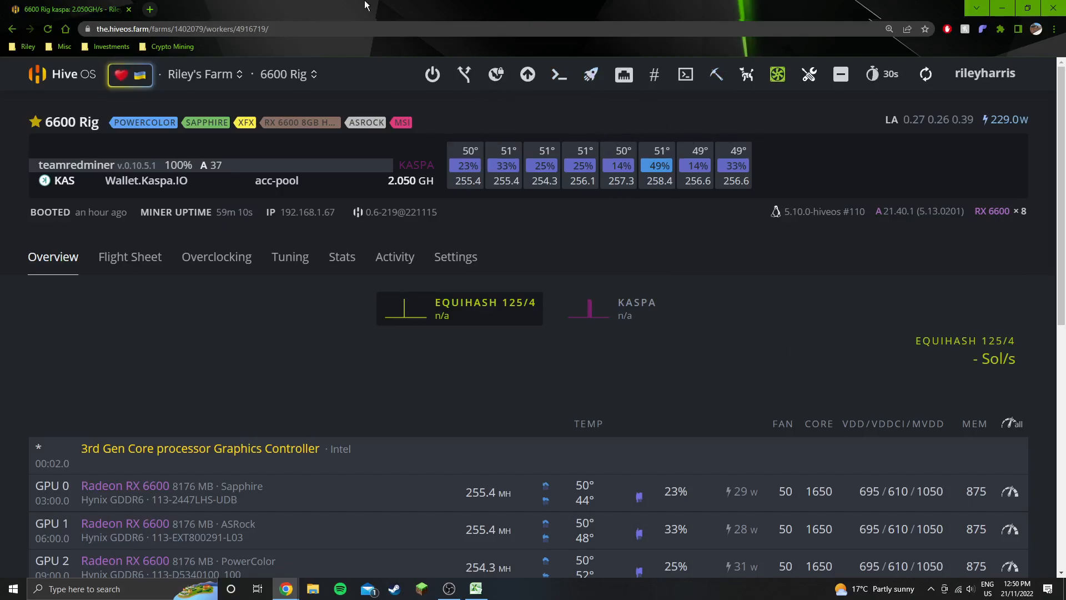
pyautogui.moveTo(284, 9)
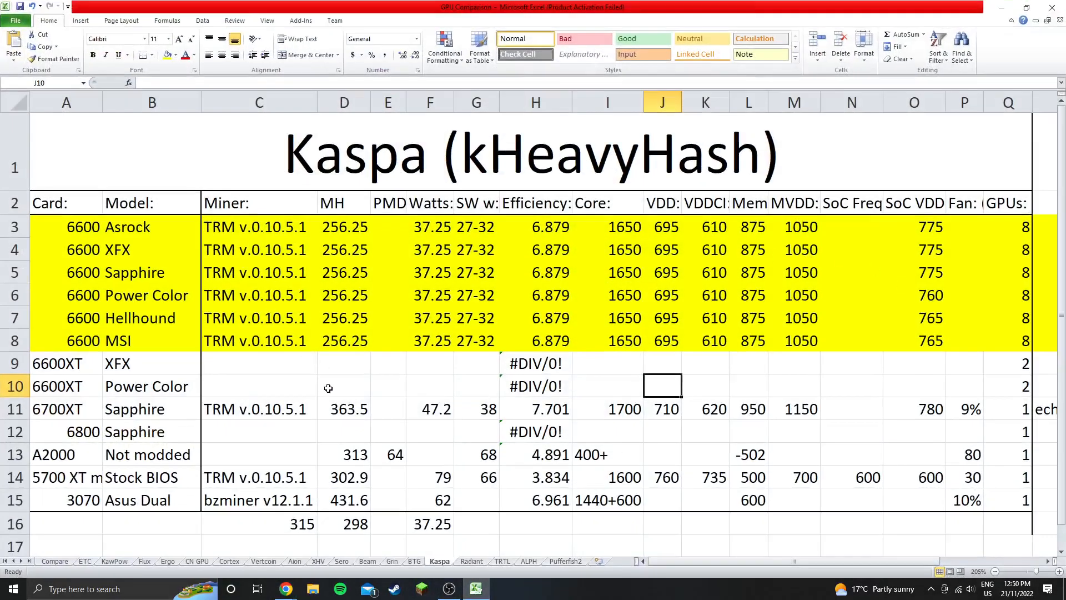
# Review the six 6600 models Asrock through Hellhound, their miner versions and SoC VDD of 775
pyautogui.click(344, 385)
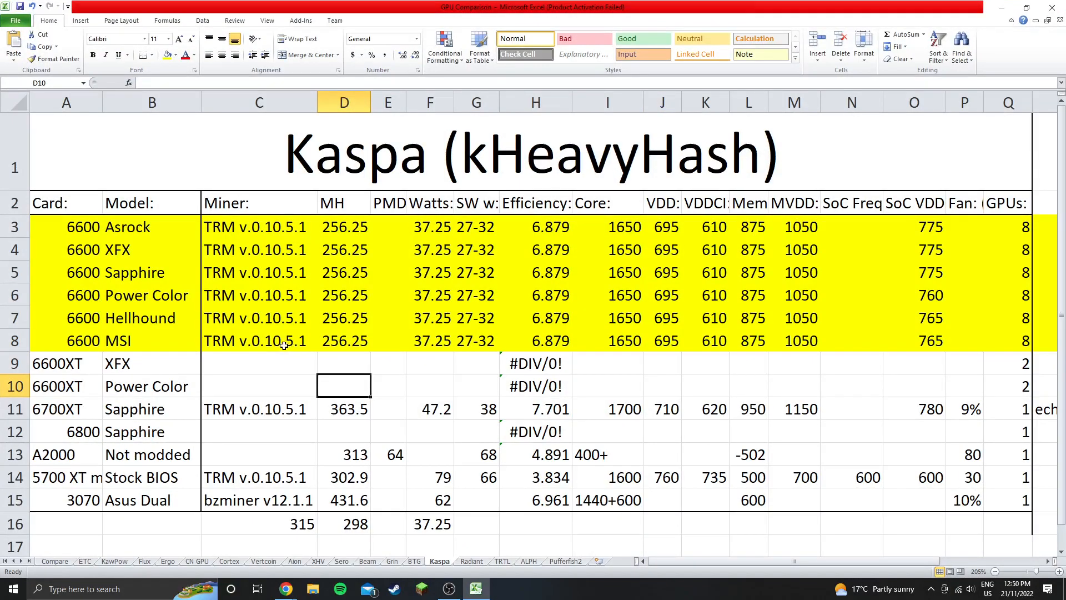
pyautogui.moveTo(152, 226); pyautogui.dragTo(153, 317)
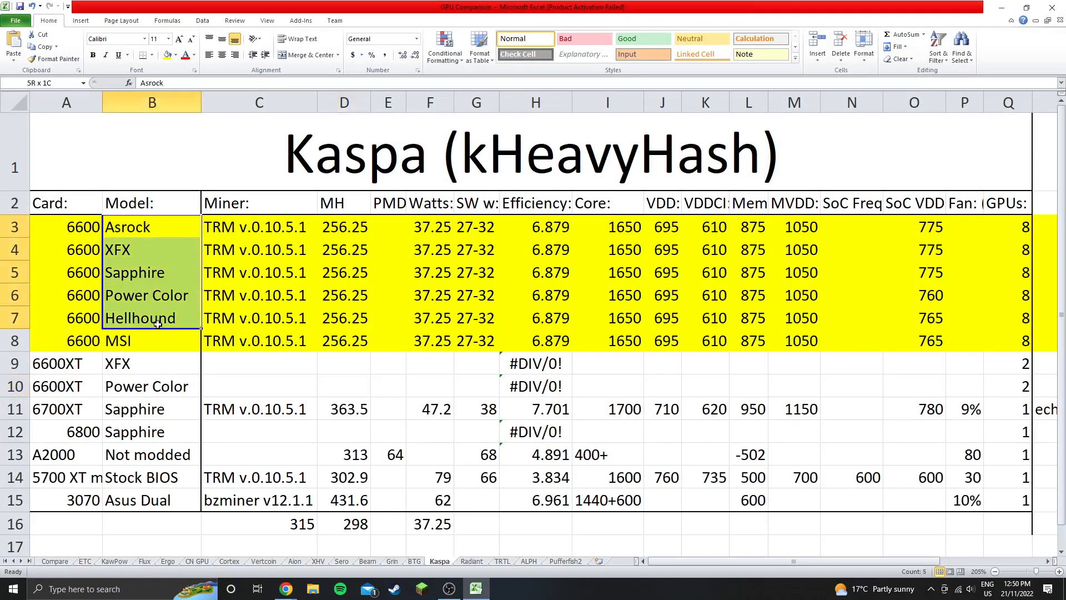
pyautogui.click(259, 317)
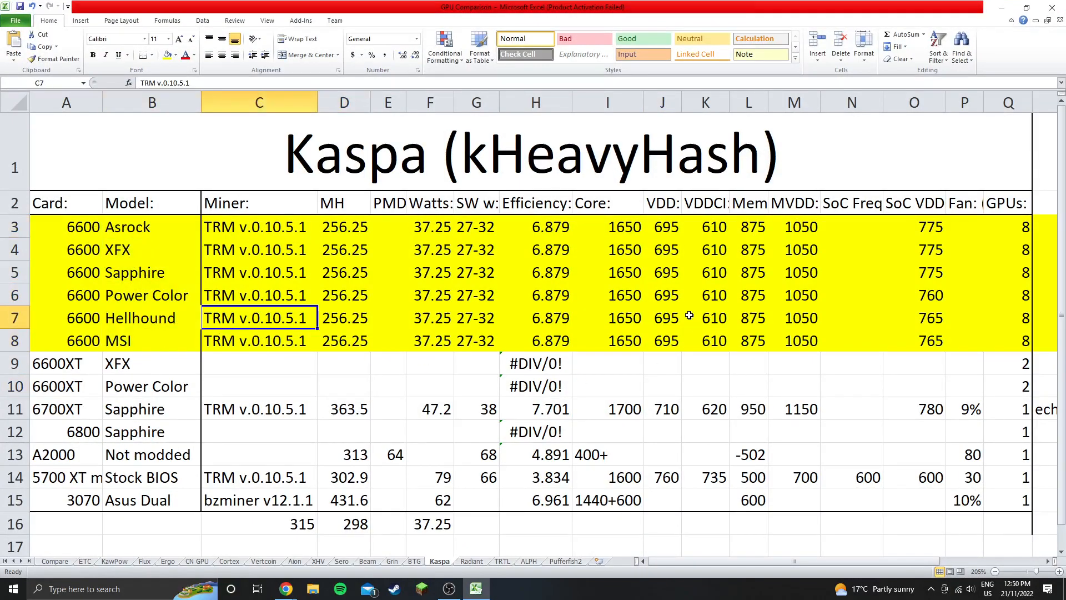
pyautogui.moveTo(597, 269)
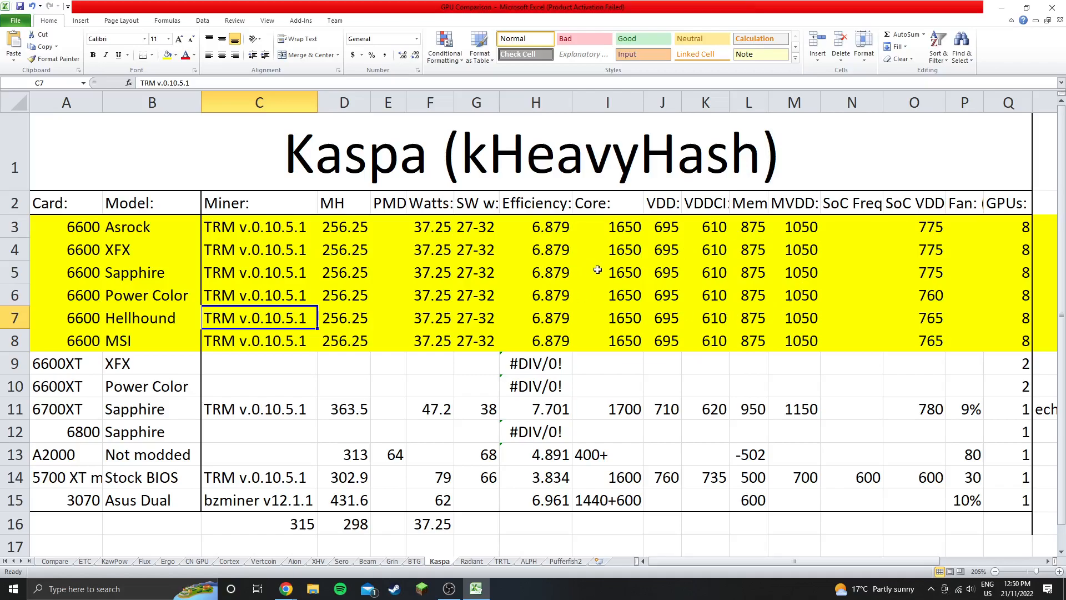
pyautogui.click(914, 226)
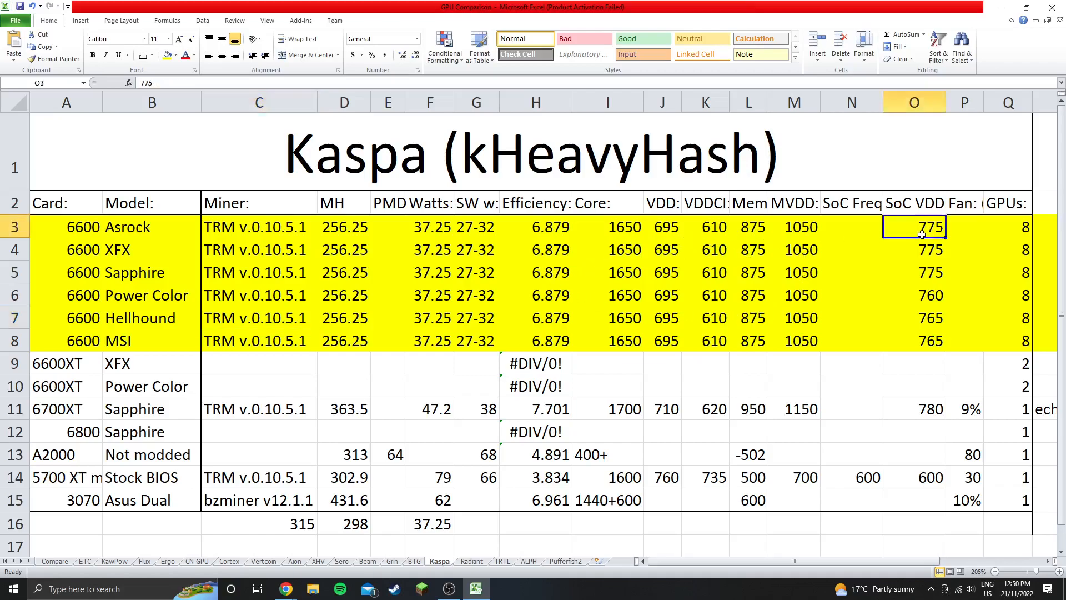
pyautogui.click(913, 341)
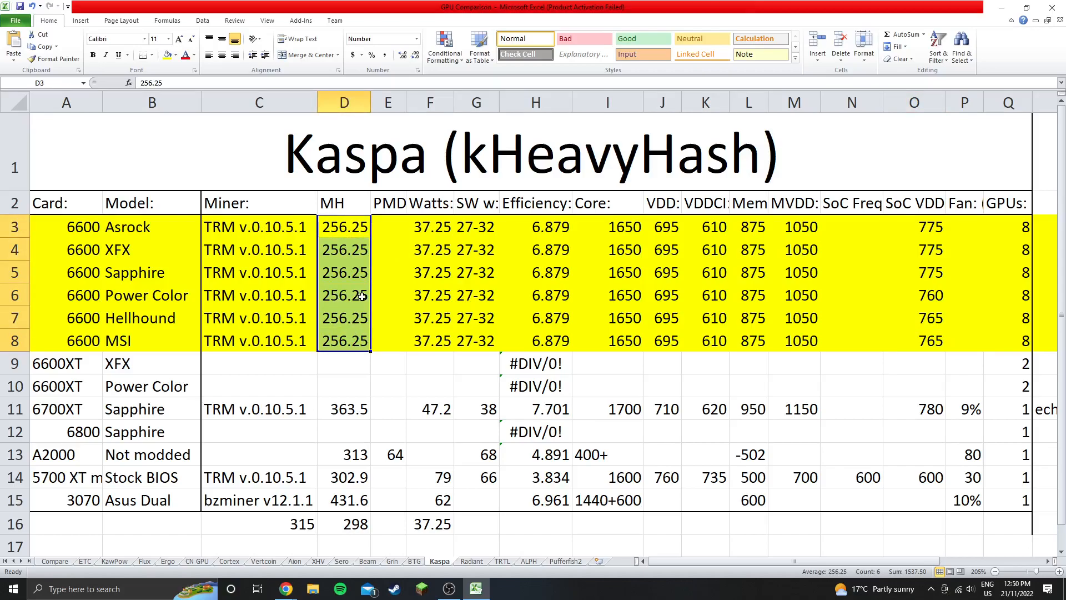
# Check the 6600 cards' 37.25 W figures and core, memory and voltage settings, then return to the rig dashboard
pyautogui.click(428, 227)
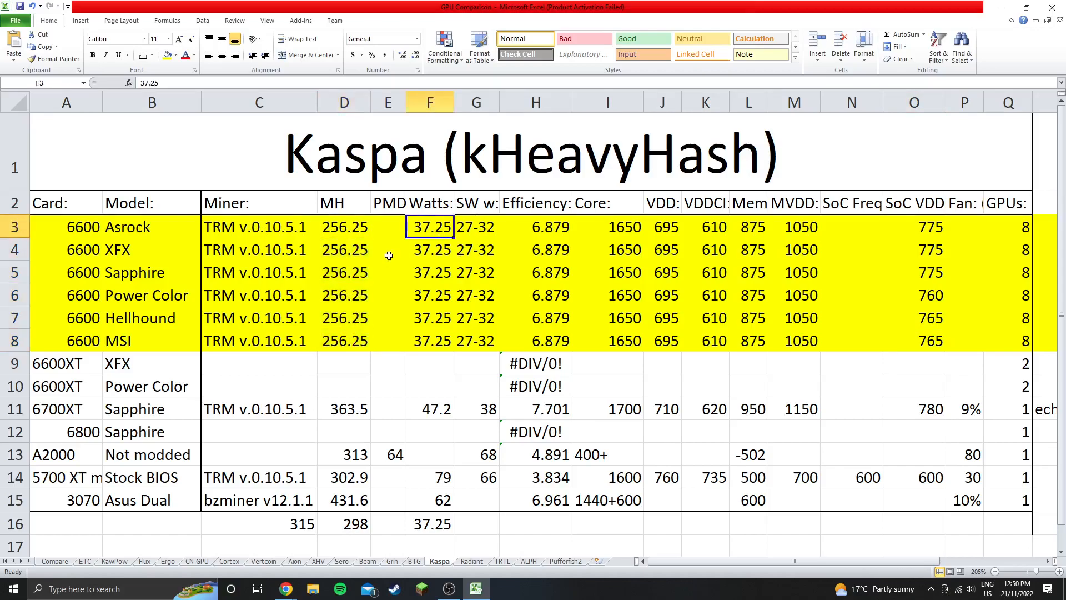
pyautogui.moveTo(408, 226)
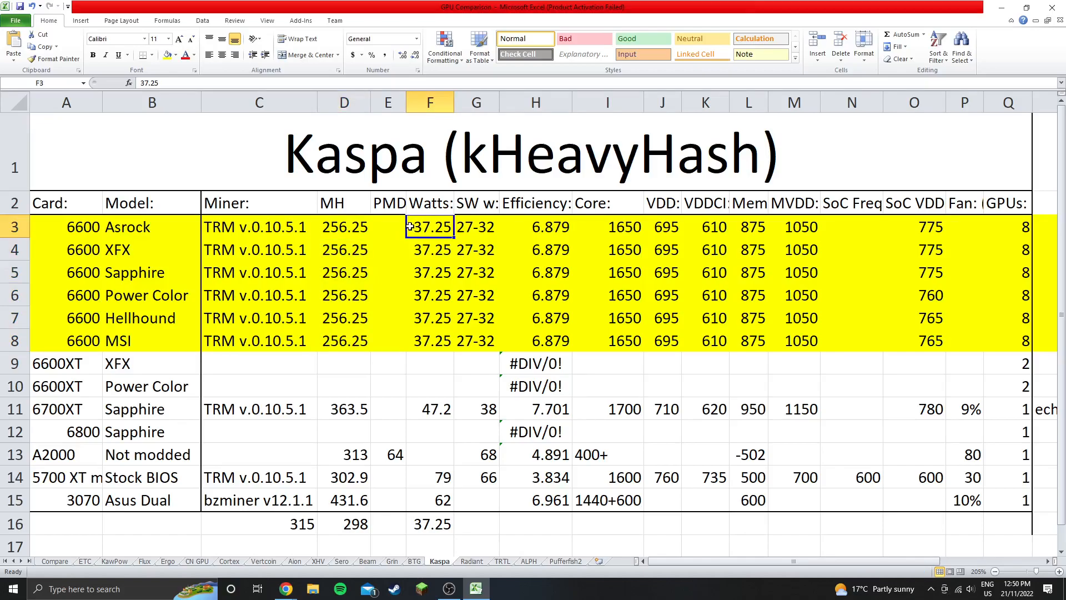
pyautogui.moveTo(474, 231)
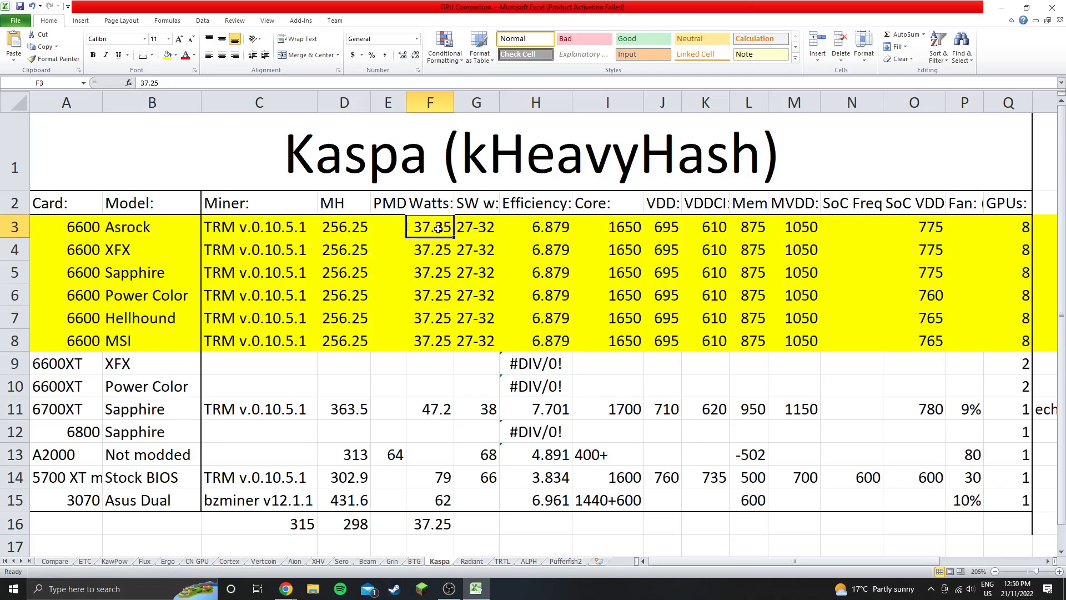
pyautogui.click(429, 341)
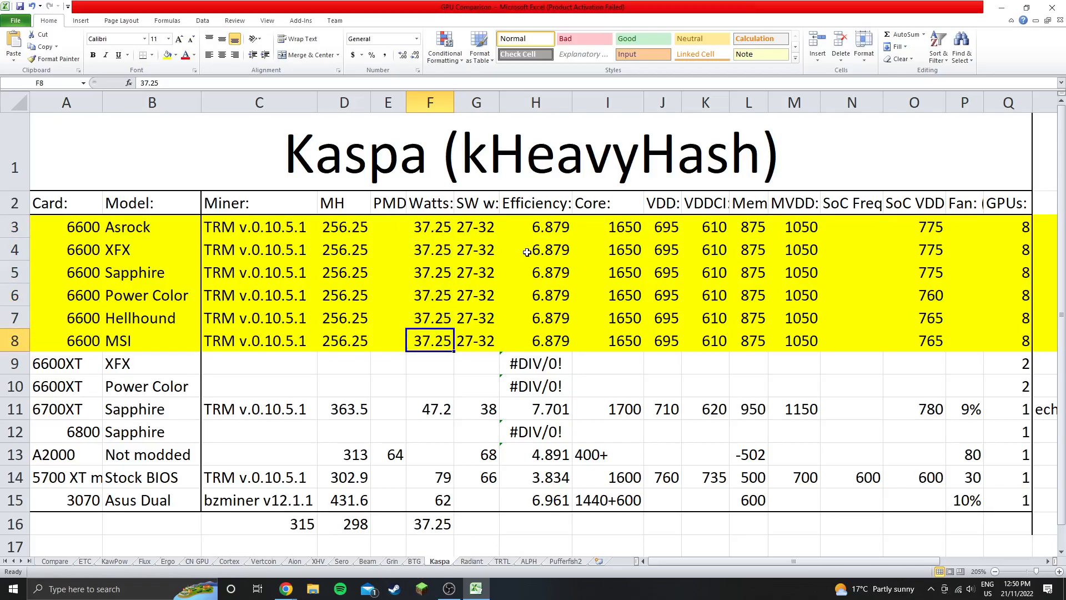
pyautogui.moveTo(536, 226); pyautogui.dragTo(535, 295)
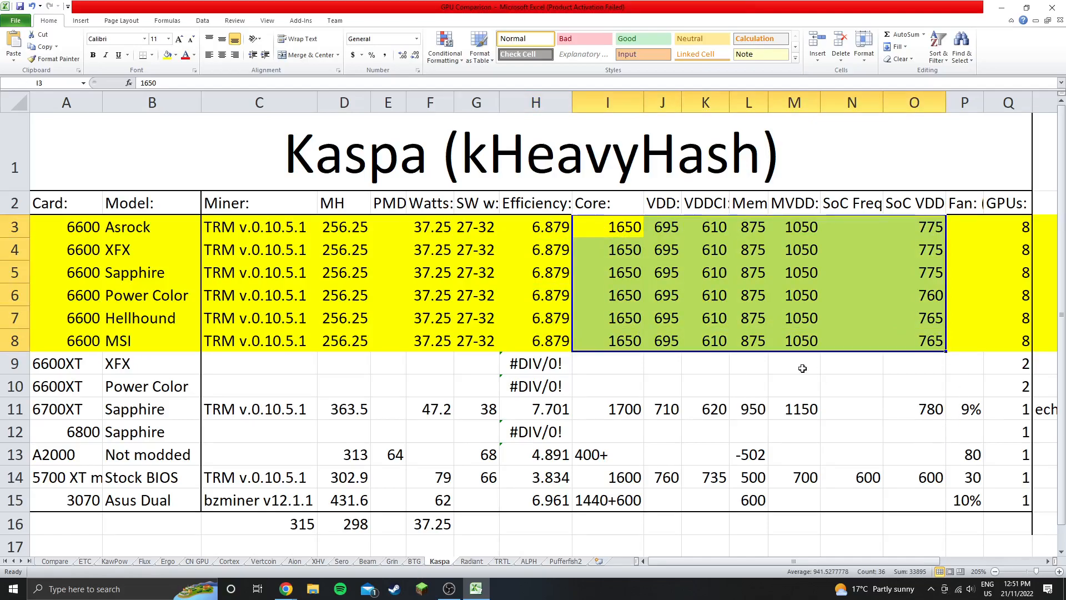
pyautogui.moveTo(836, 385)
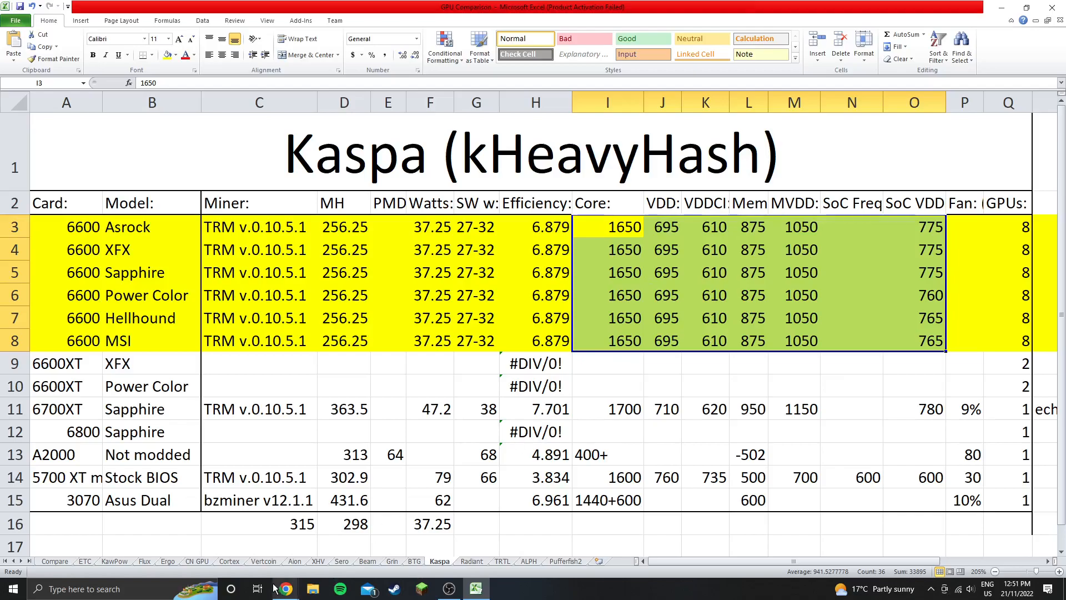
pyautogui.click(285, 588)
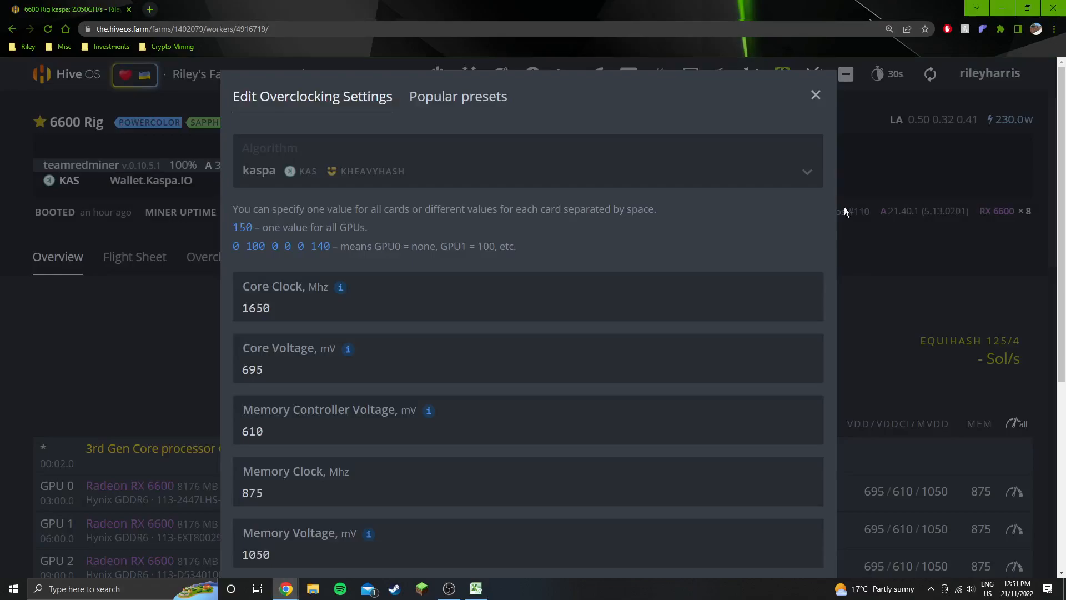
# Look through the Kaspa overclock values (1650/695/875/1050) and cancel without saving
pyautogui.scroll(-3)
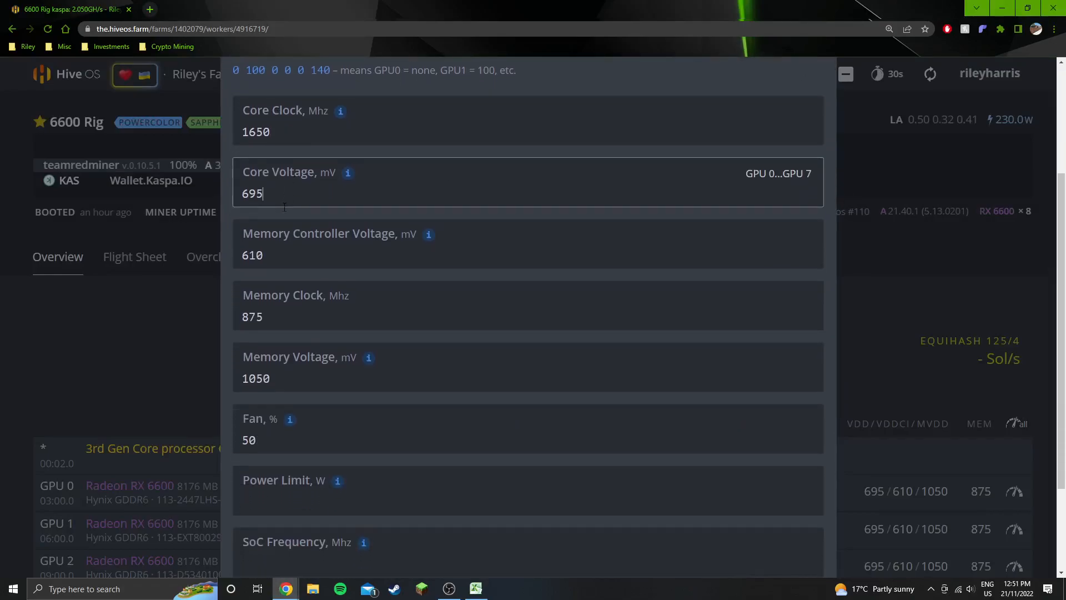
pyautogui.scroll(-3)
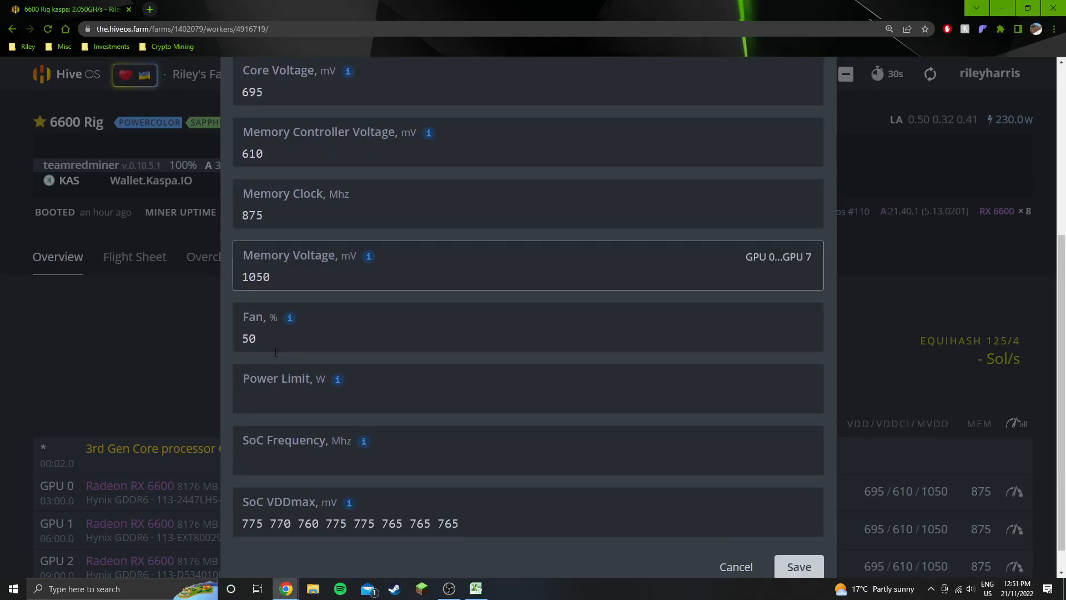
pyautogui.scroll(-3)
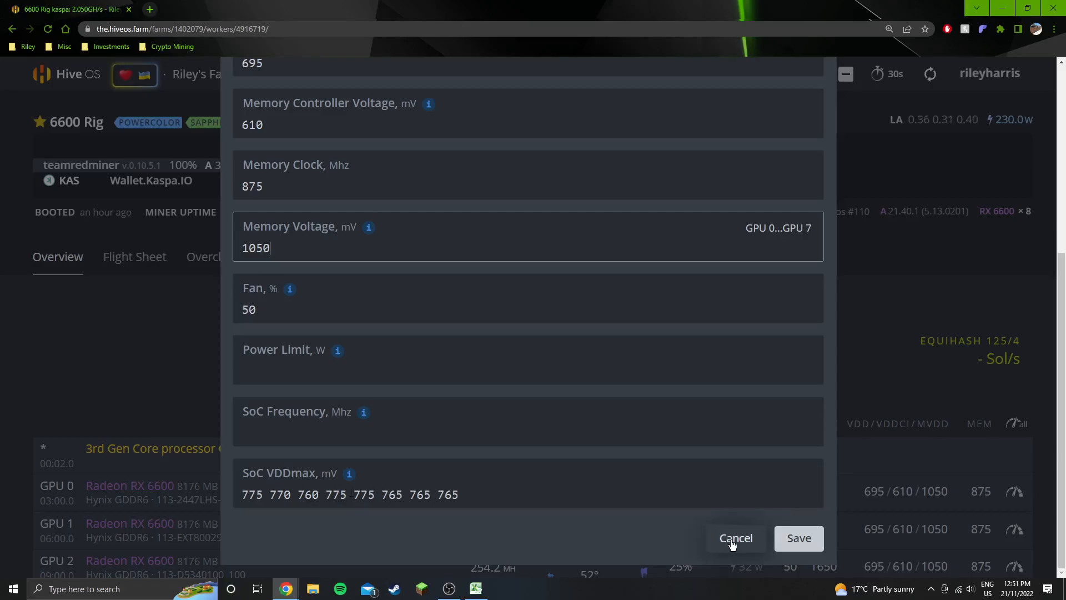
pyautogui.click(735, 537)
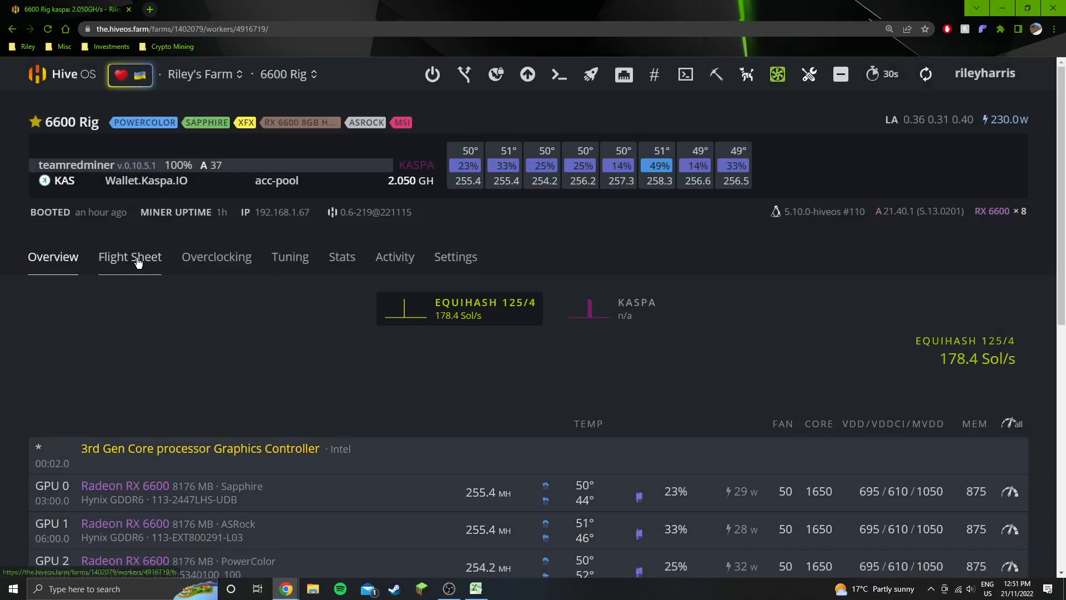
# Review the Kaspa flight sheet's TeamRedMiner config and cancel it unchanged
pyautogui.click(129, 257)
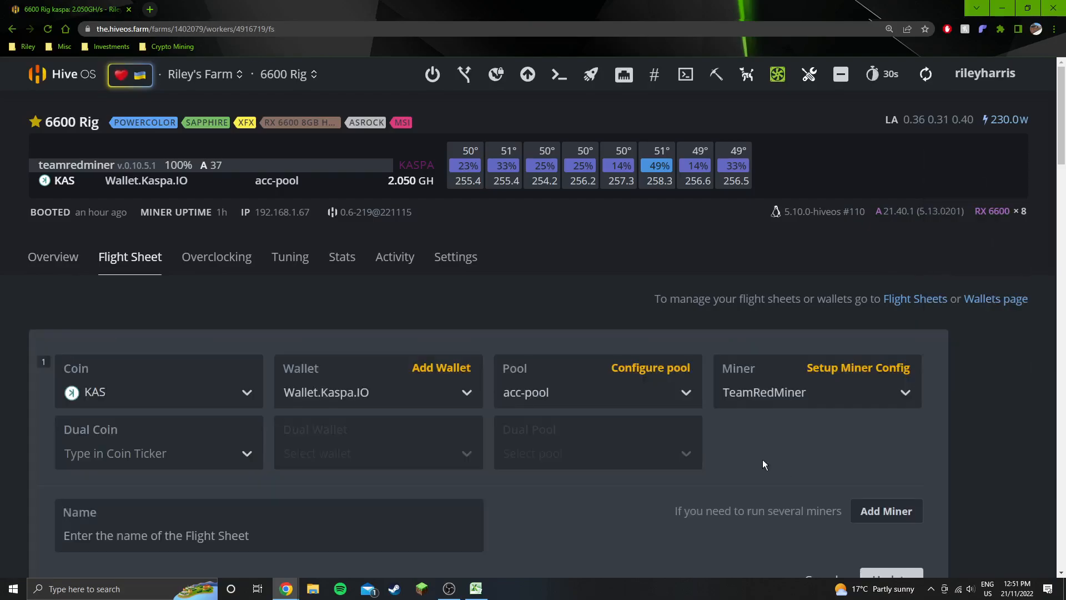
pyautogui.click(859, 368)
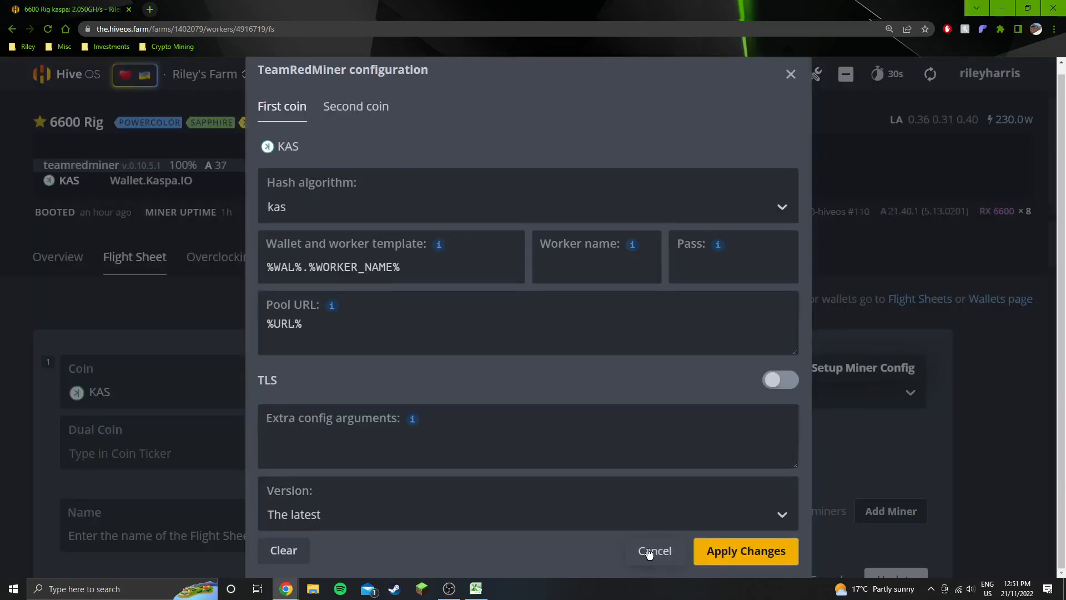
pyautogui.click(653, 551)
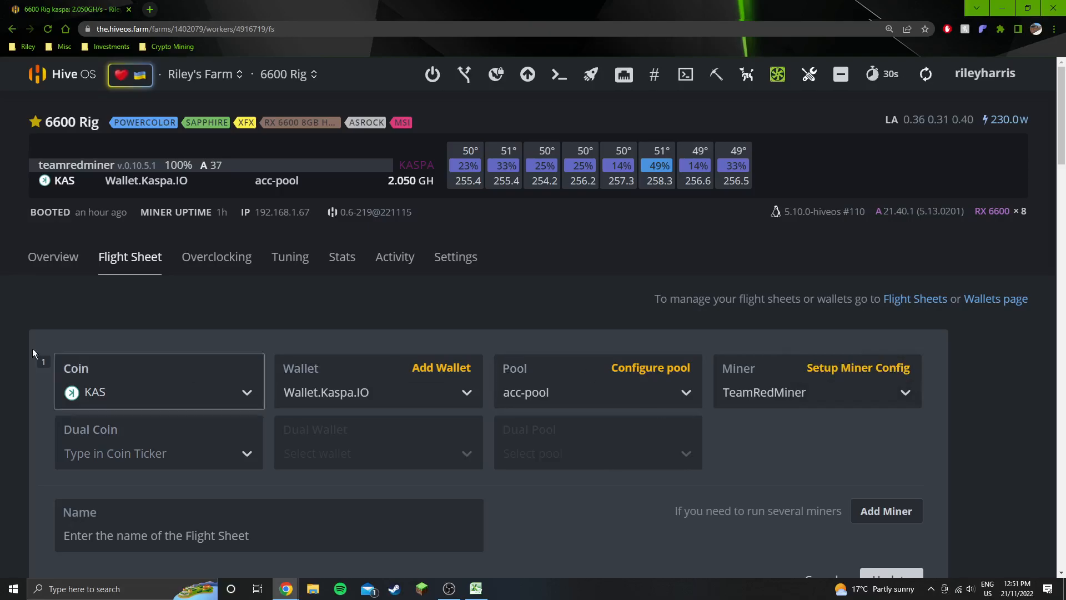
# Return to the rig overview, then switch back to the GPU comparison spreadsheet
pyautogui.click(52, 257)
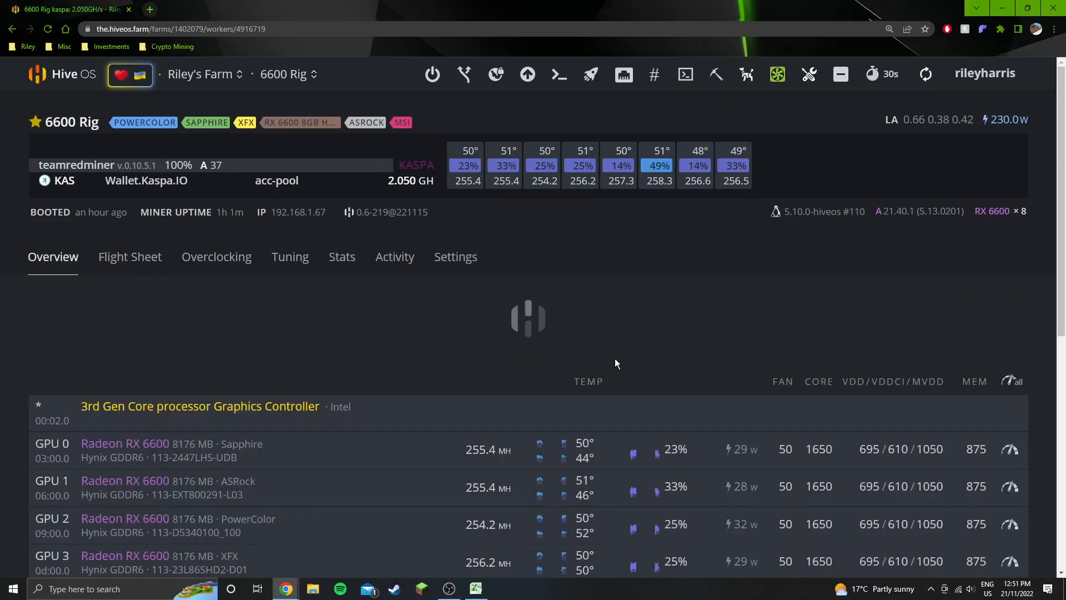
pyautogui.scroll(-3)
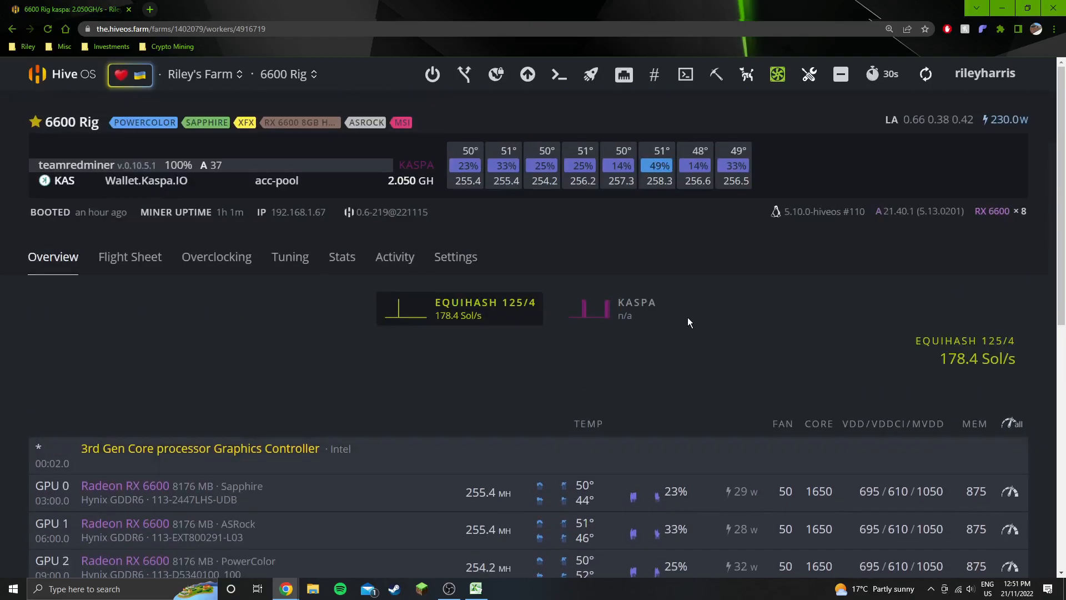
pyautogui.click(475, 588)
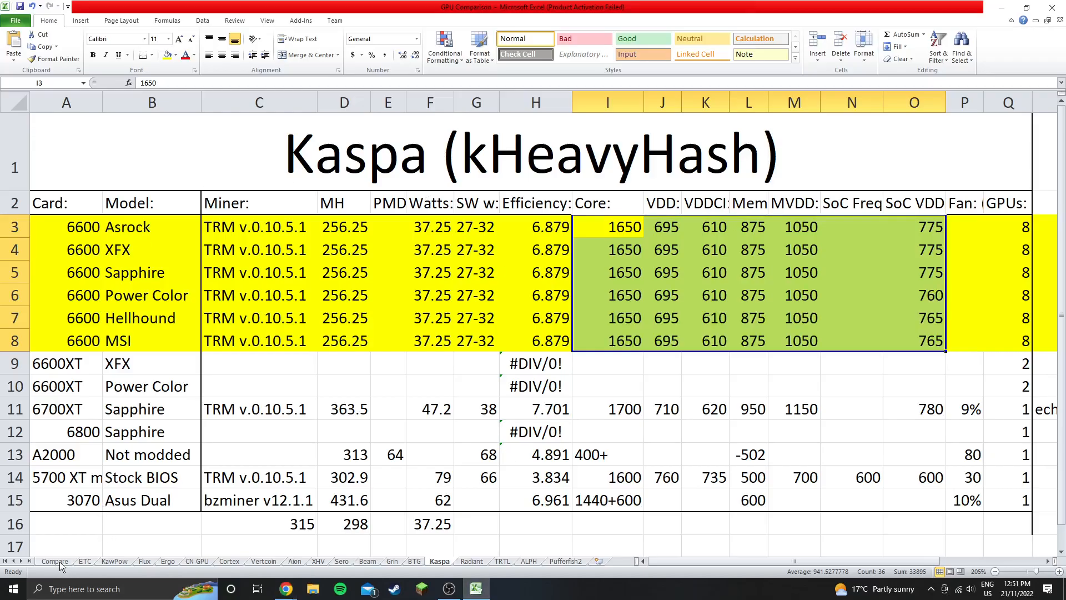
# On the Compare sheet, check the Kaspa efficiency of the 6600, 3070 and 3070 Ti
pyautogui.click(53, 561)
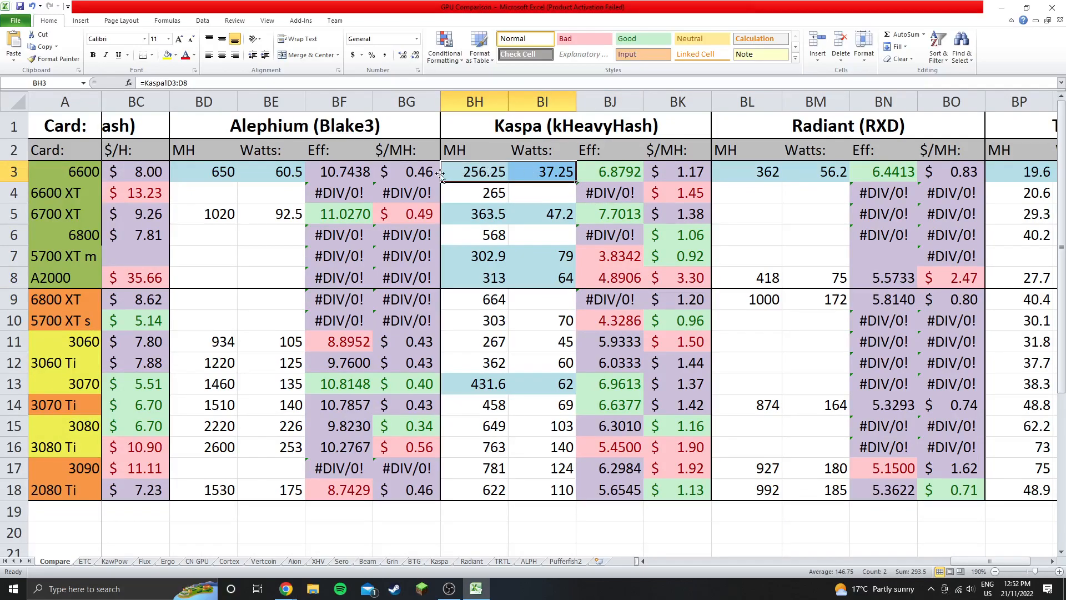
pyautogui.click(608, 171)
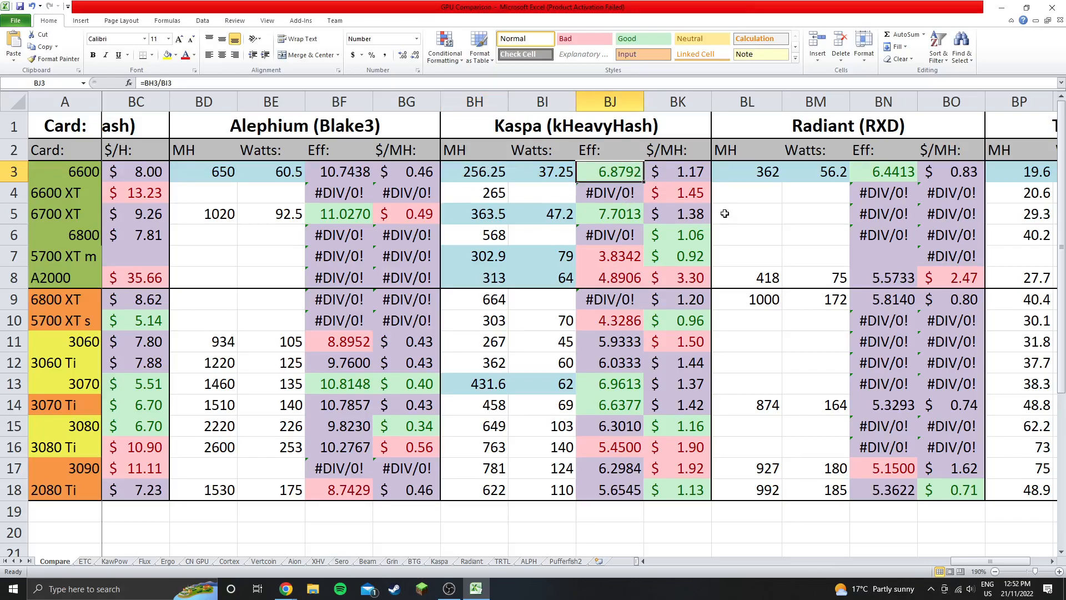
pyautogui.click(610, 384)
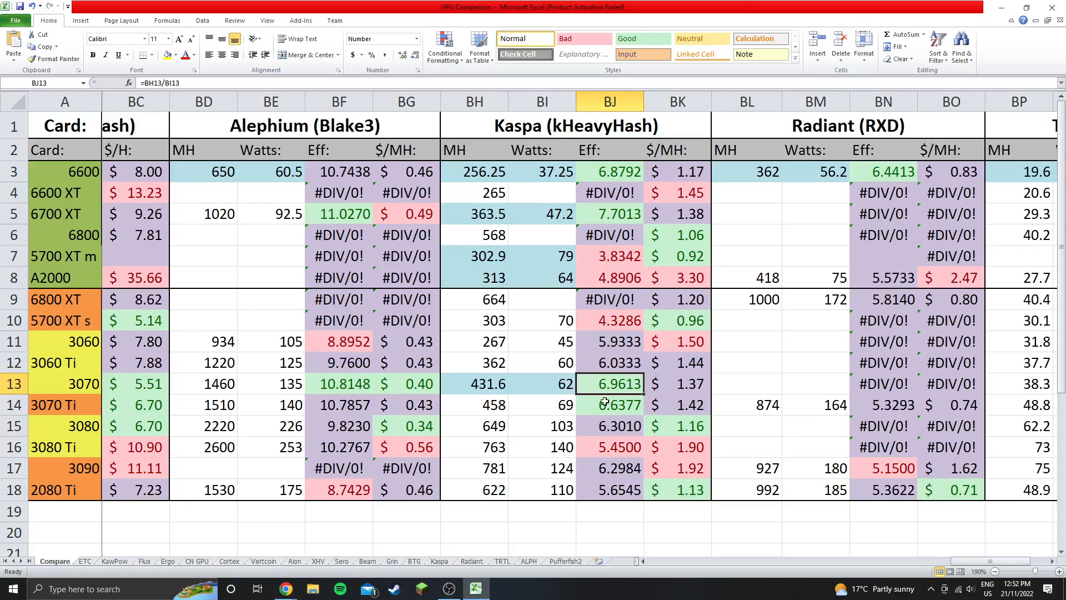
pyautogui.click(609, 404)
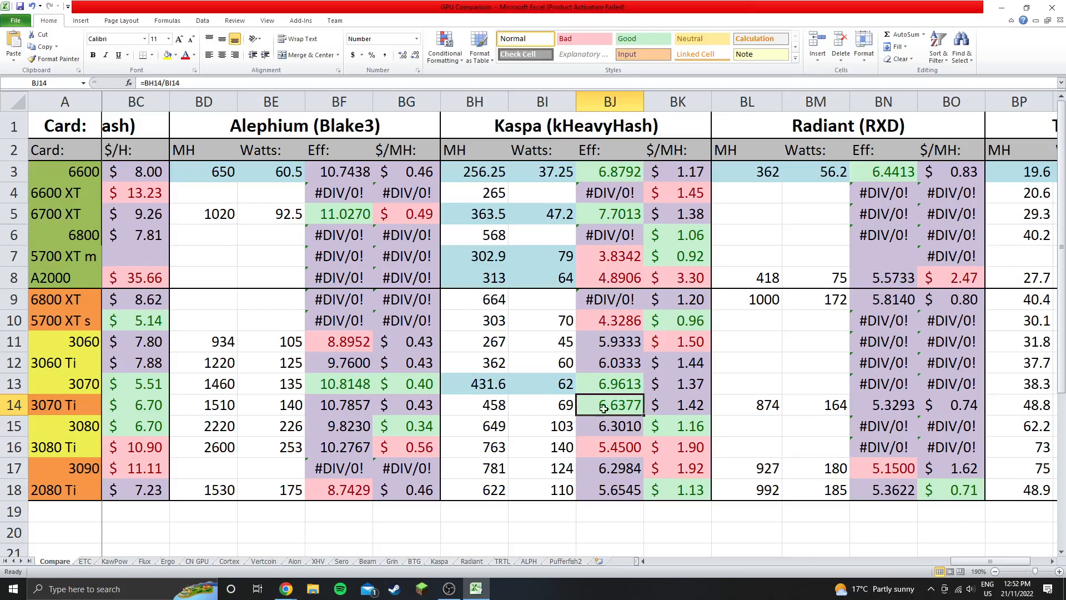
pyautogui.moveTo(601, 404)
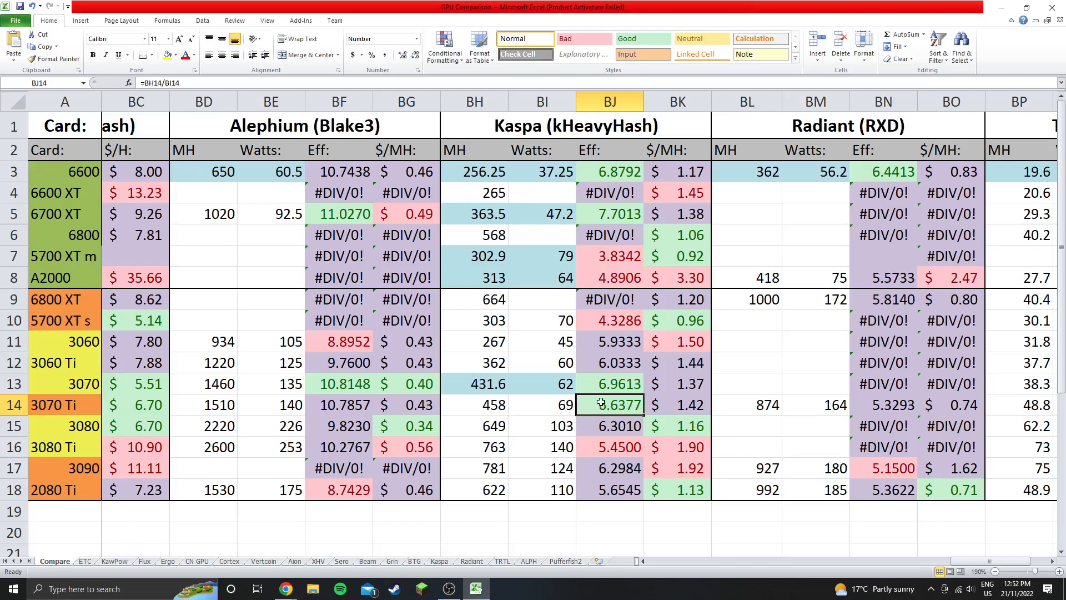
pyautogui.moveTo(618, 383)
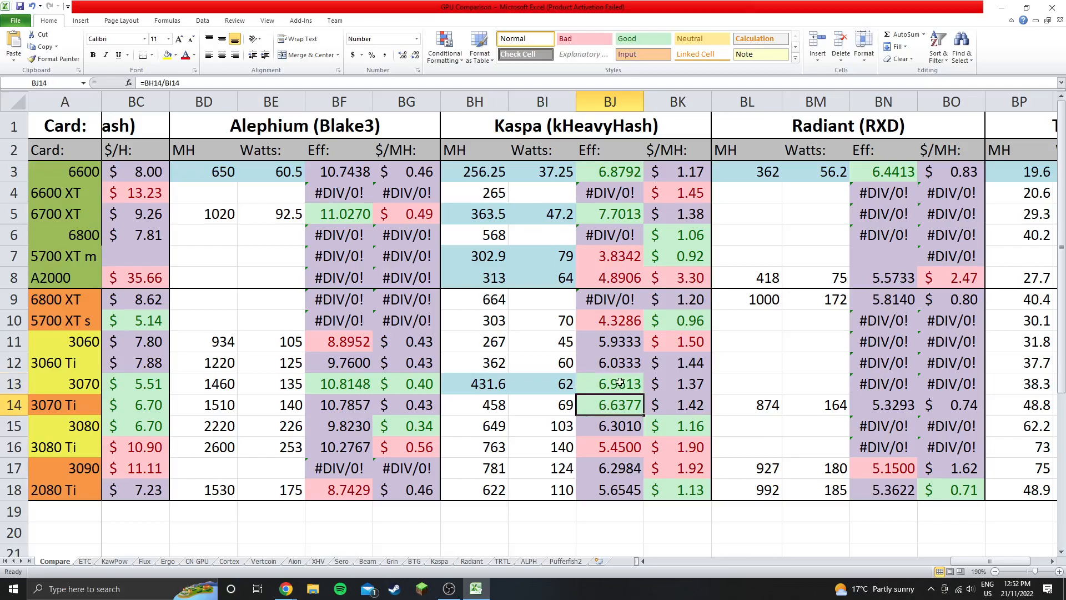
pyautogui.click(610, 383)
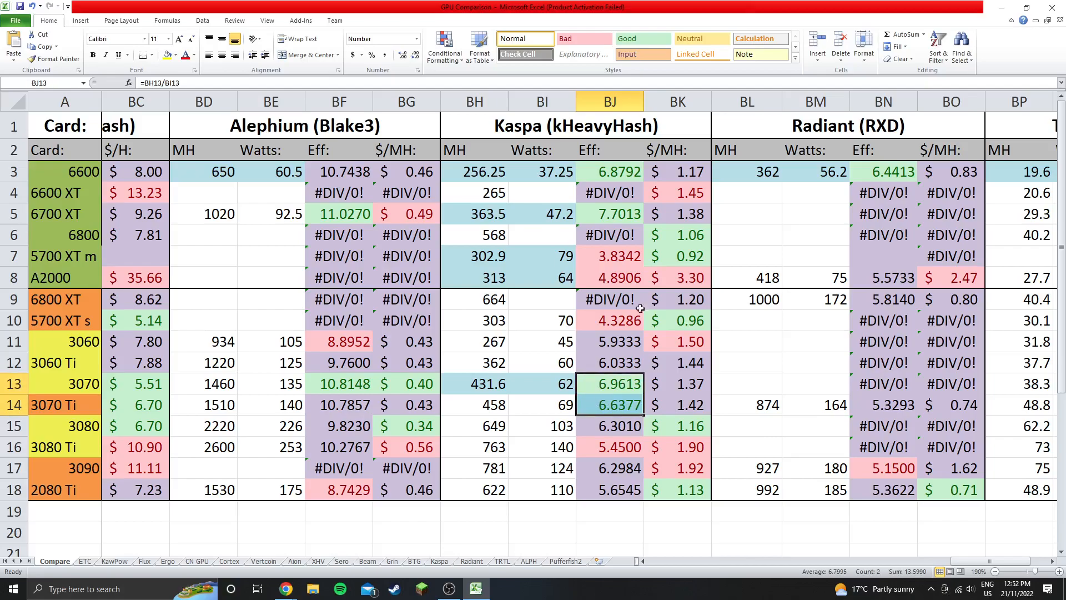
# Weigh the 6600's 6.8792 Kaspa efficiency against the 6700 XT's 7.7013
pyautogui.click(609, 171)
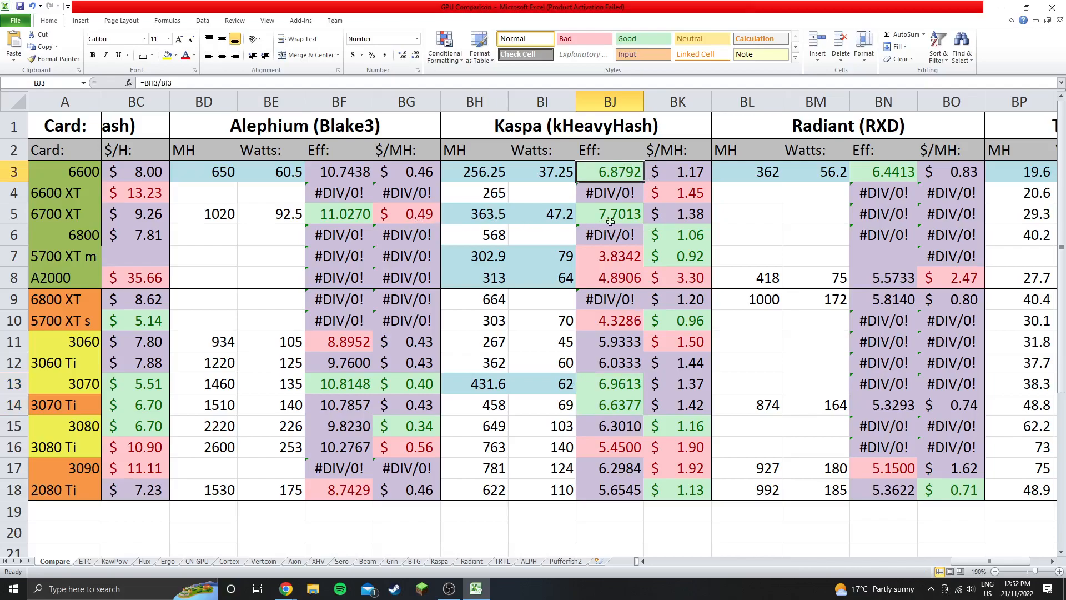
pyautogui.click(610, 213)
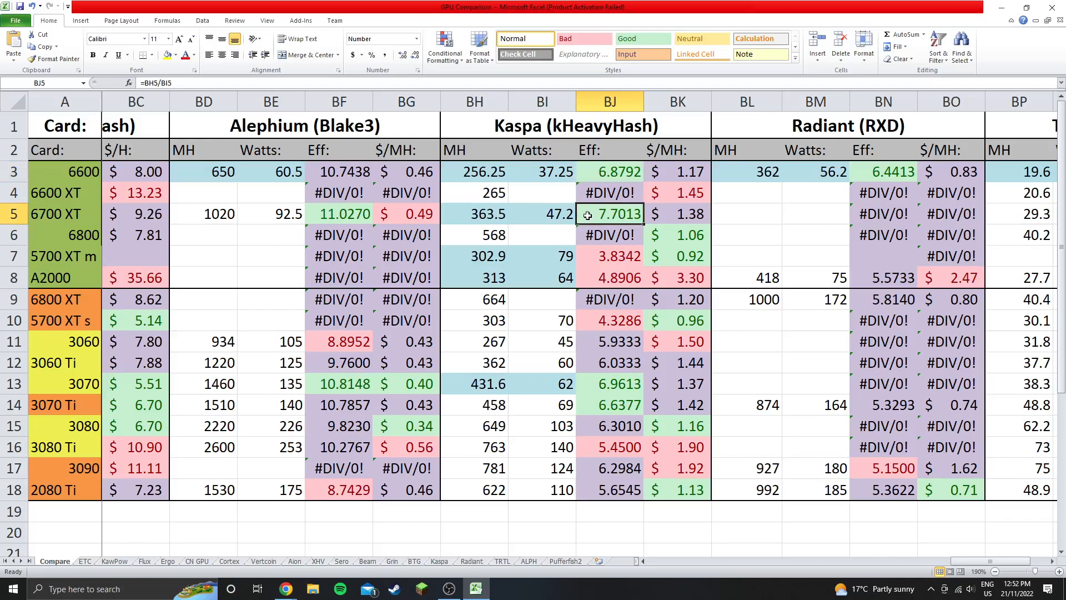
pyautogui.click(610, 171)
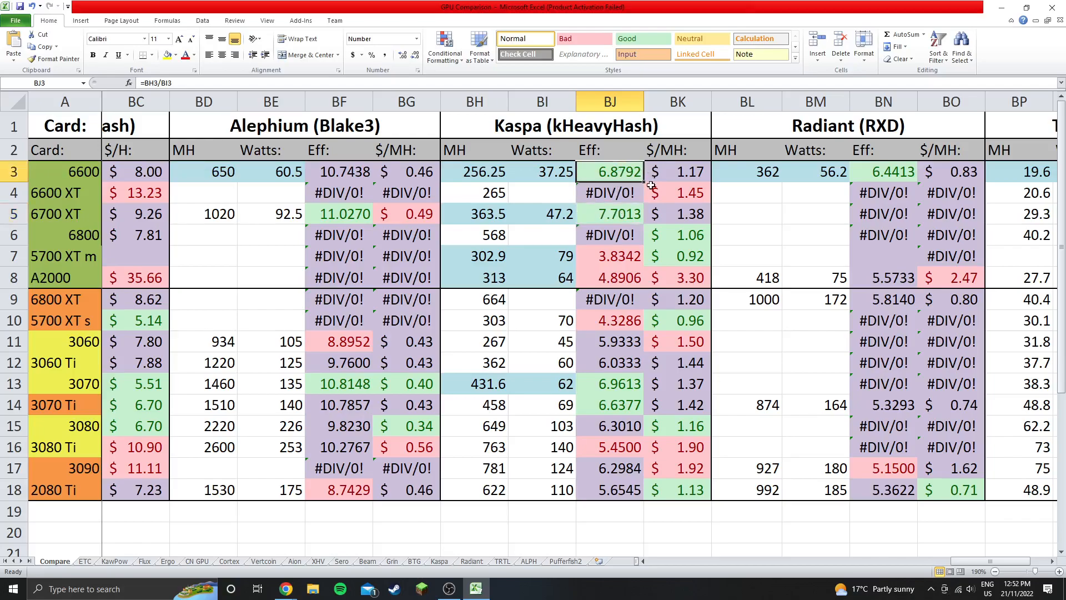
pyautogui.click(610, 214)
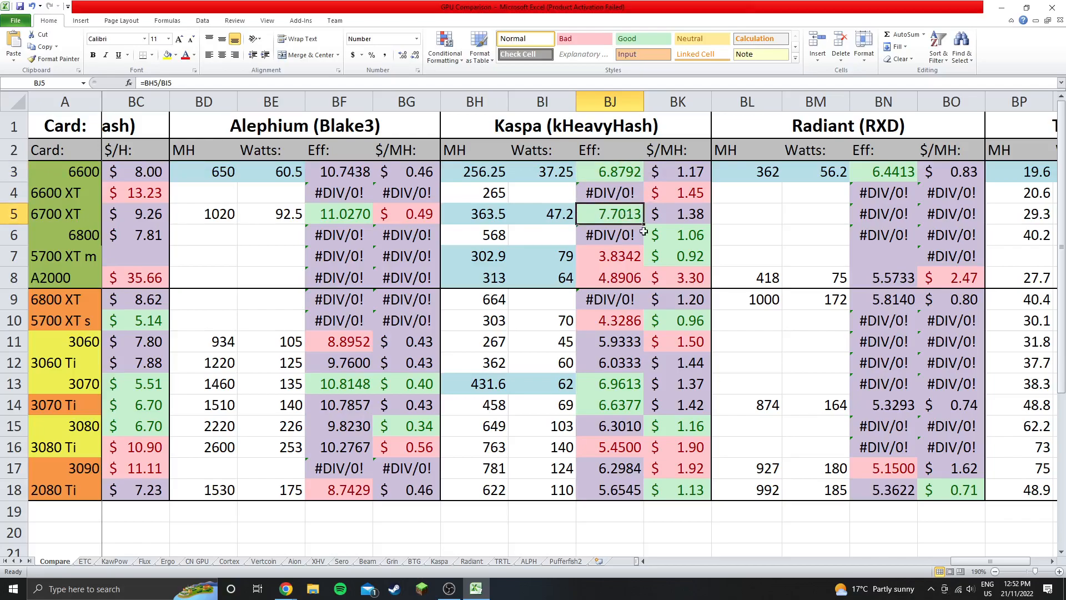
pyautogui.click(609, 171)
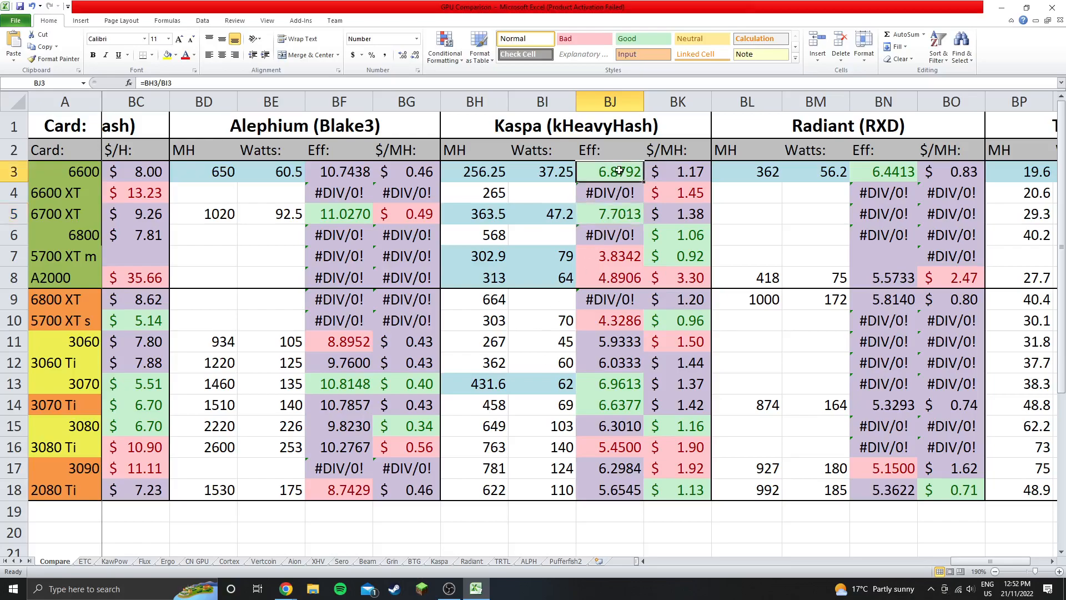